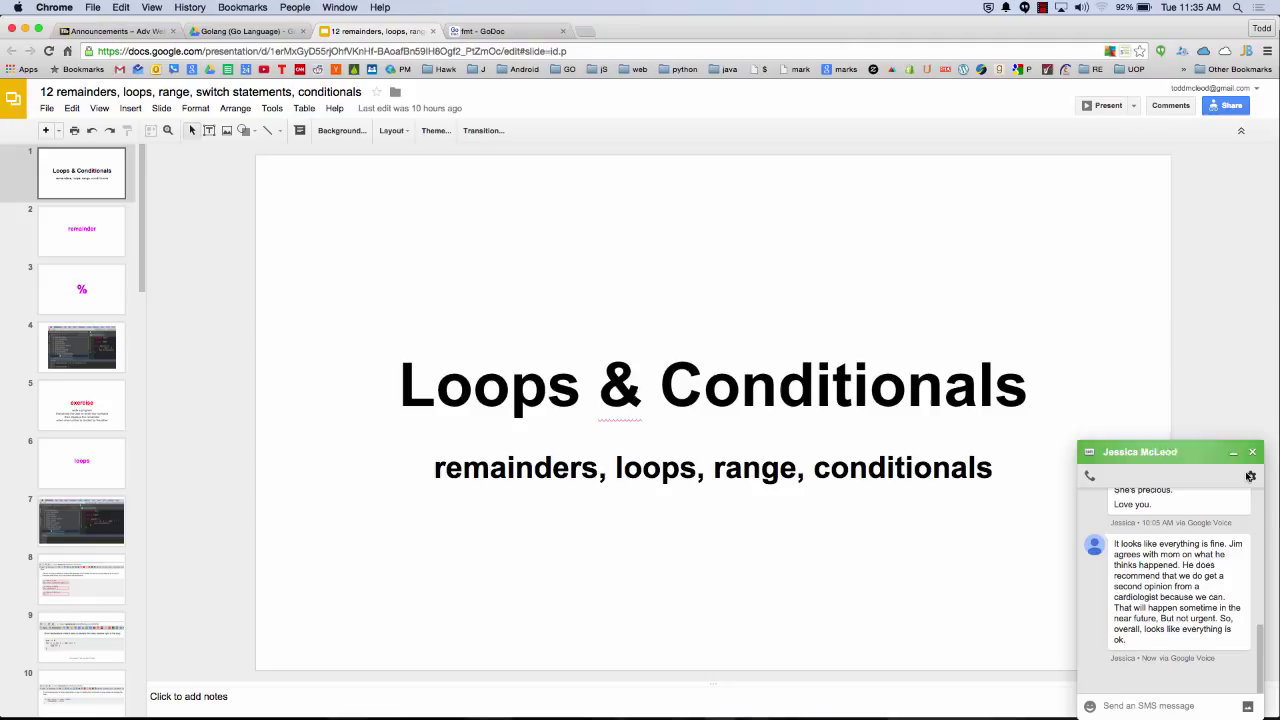
Step: Close the Hangouts chat popup covering the Loops & Conditionals title slide
{"action": "left_click", "coordinate": [1251, 451]}
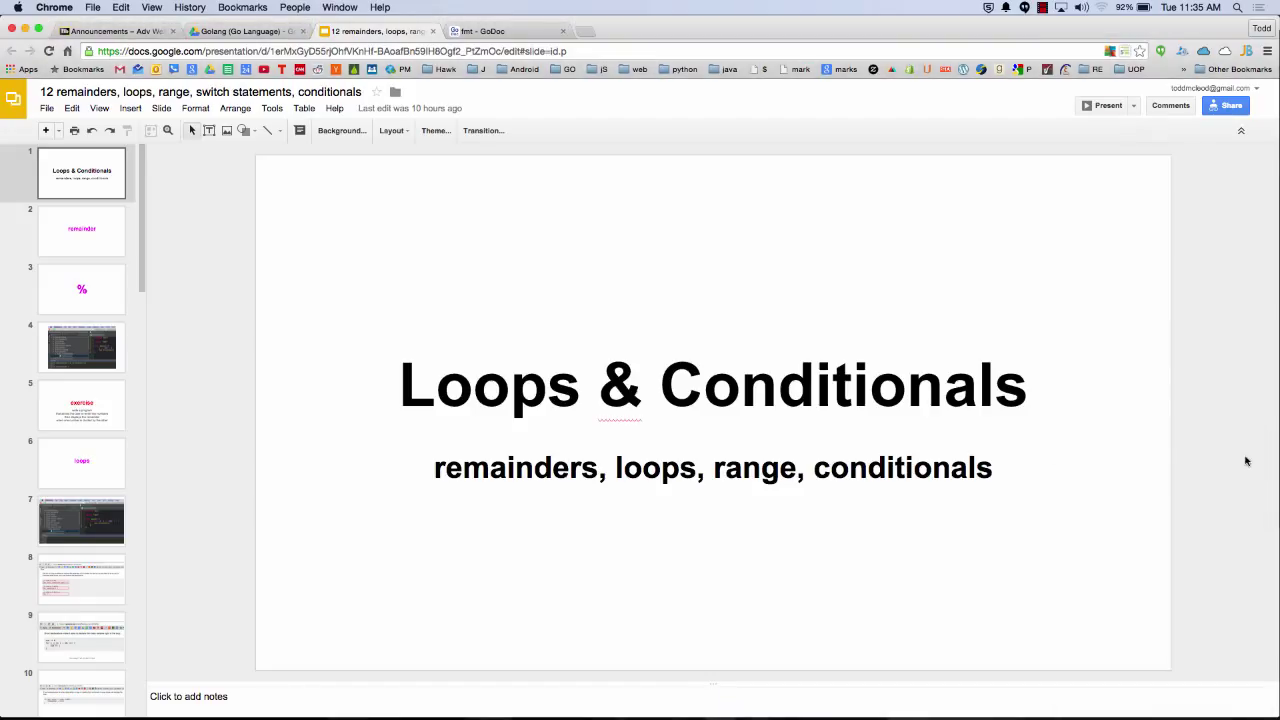
{"action": "mouse_move", "coordinate": [10, 99]}
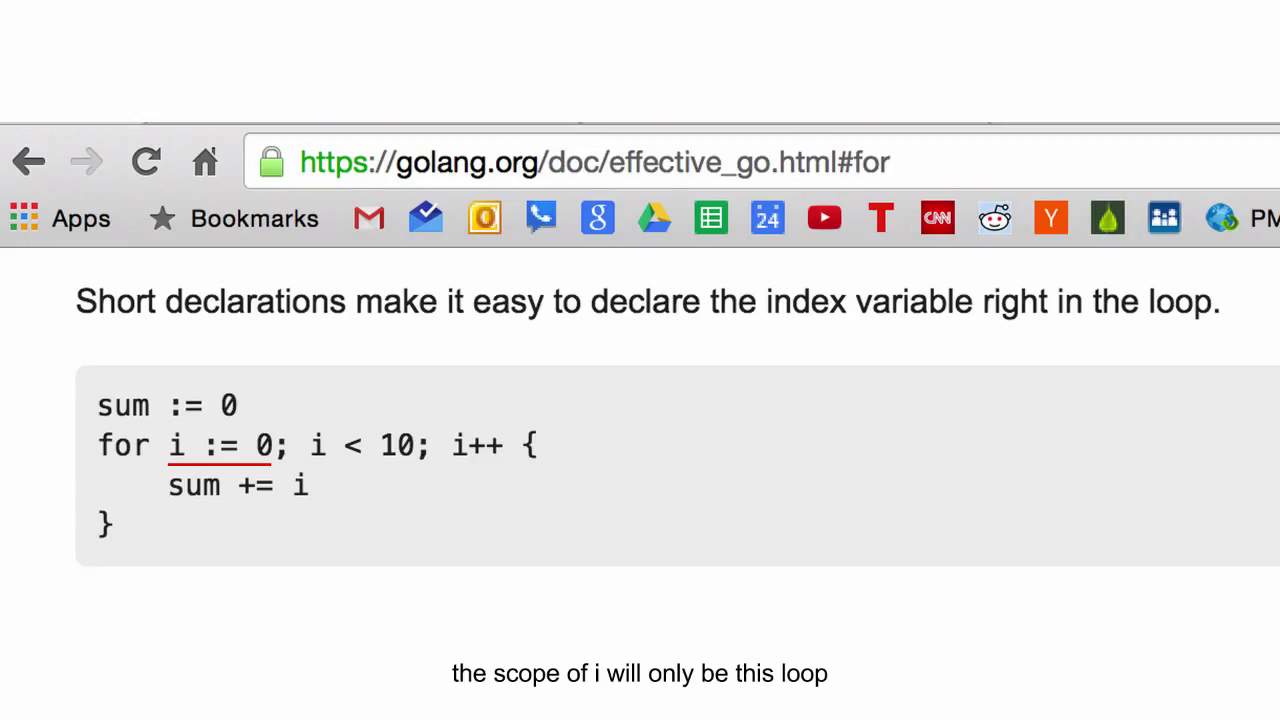
Step: Advance the slideshow through the for-loop and range examples to the reverse-array loop slide
{"action": "scroll", "scroll_direction": "down", "scroll_amount": 3}
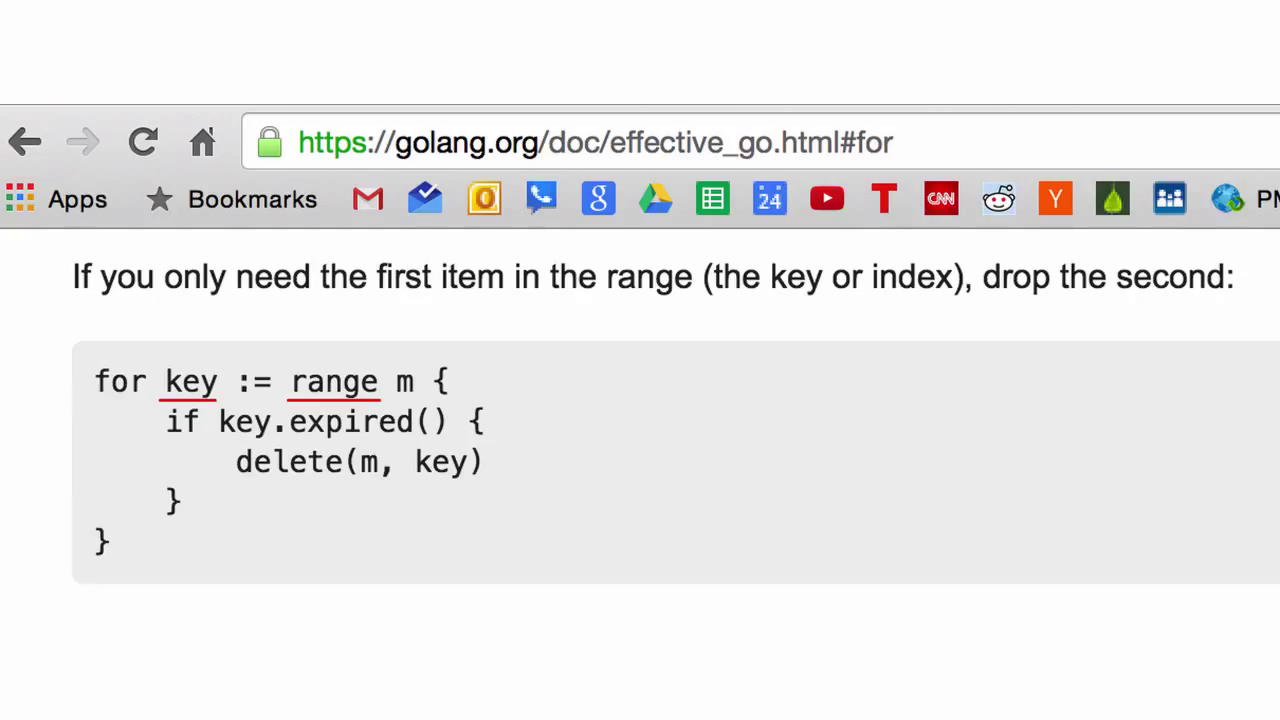
{"action": "scroll", "scroll_direction": "down", "scroll_amount": 3}
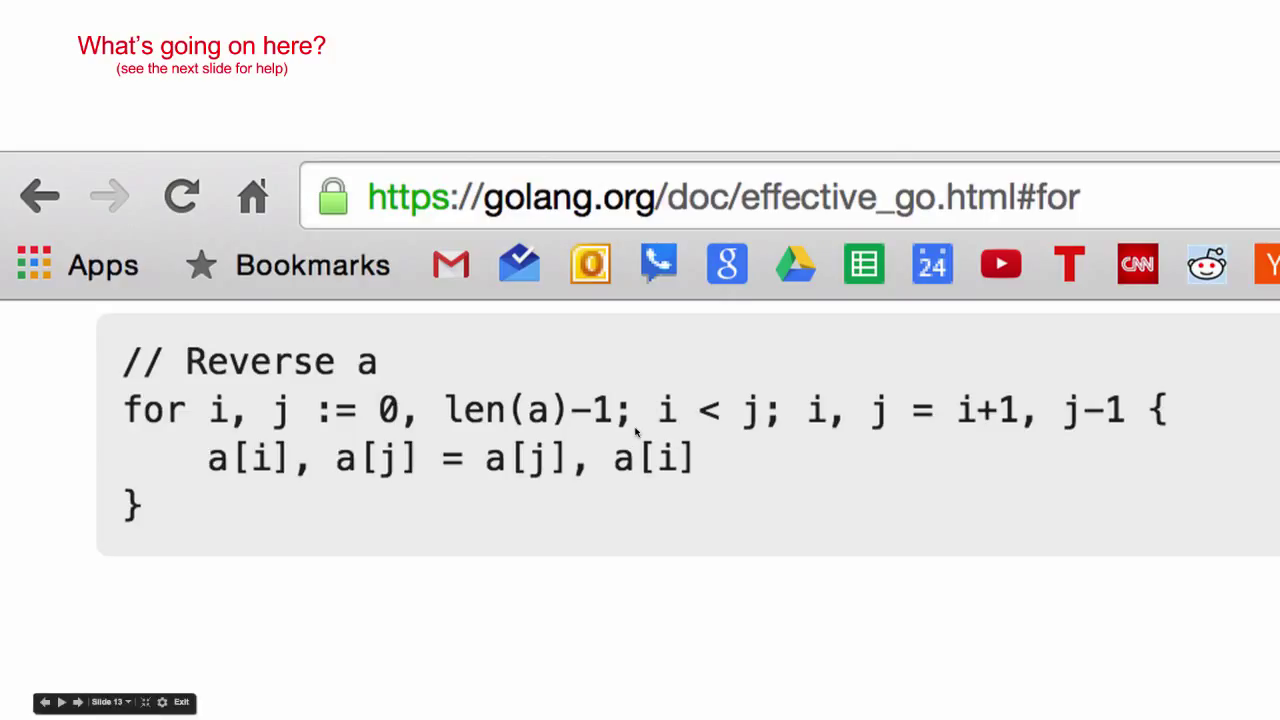
Step: Advance from the reverse-array loop slide to the multiple-evals switch slide
{"action": "left_click", "coordinate": [77, 702]}
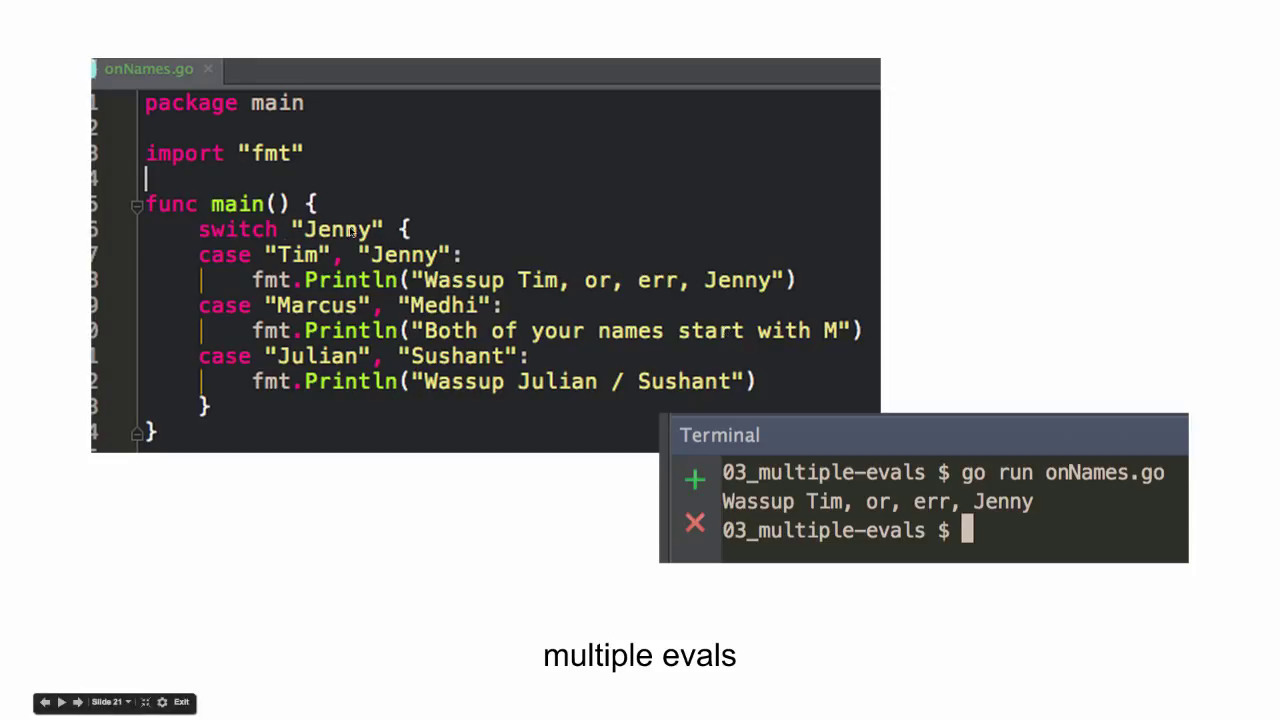
{"action": "mouse_move", "coordinate": [376, 425]}
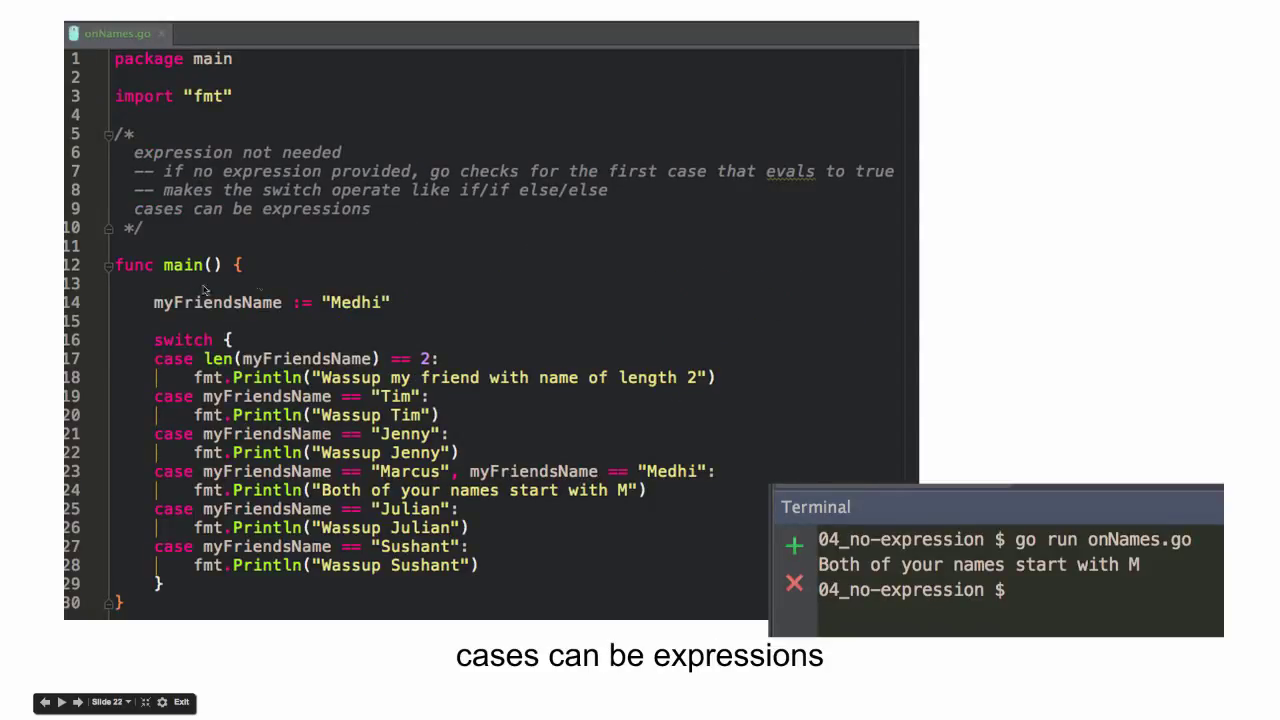
{"action": "mouse_move", "coordinate": [316, 372]}
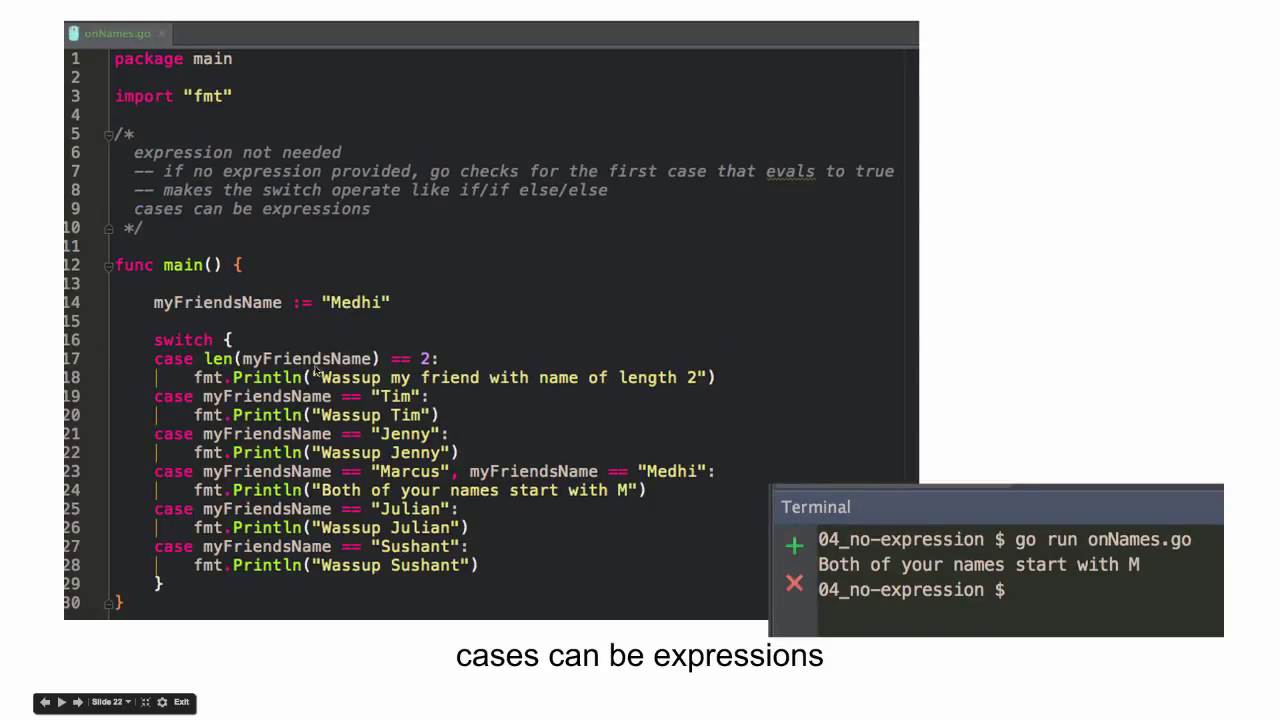
{"action": "mouse_move", "coordinate": [300, 358]}
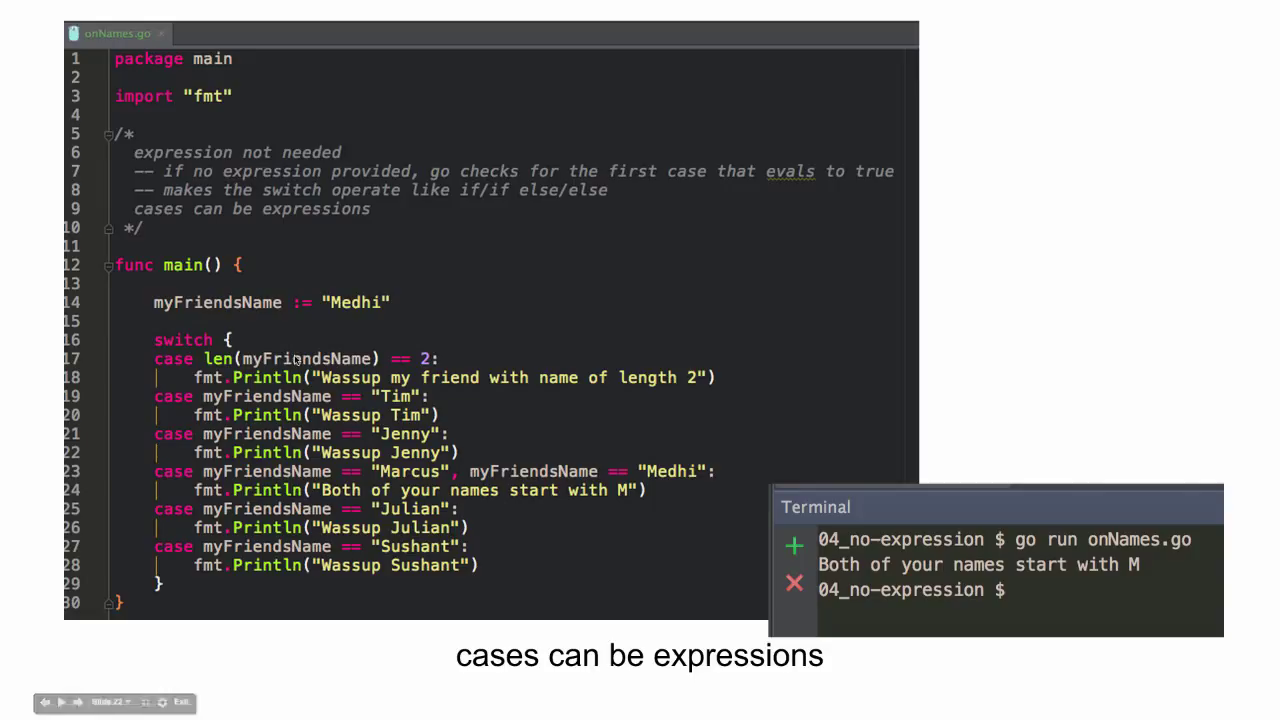
{"action": "mouse_move", "coordinate": [335, 468]}
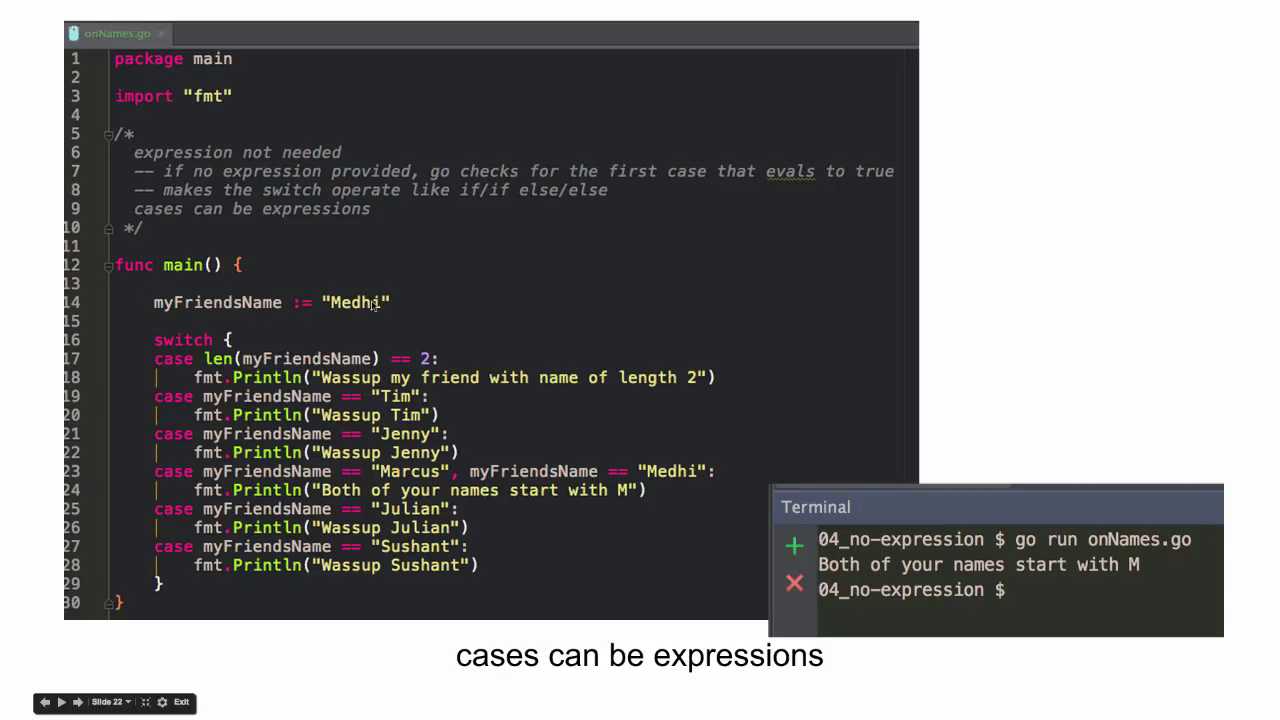
{"action": "mouse_move", "coordinate": [213, 349]}
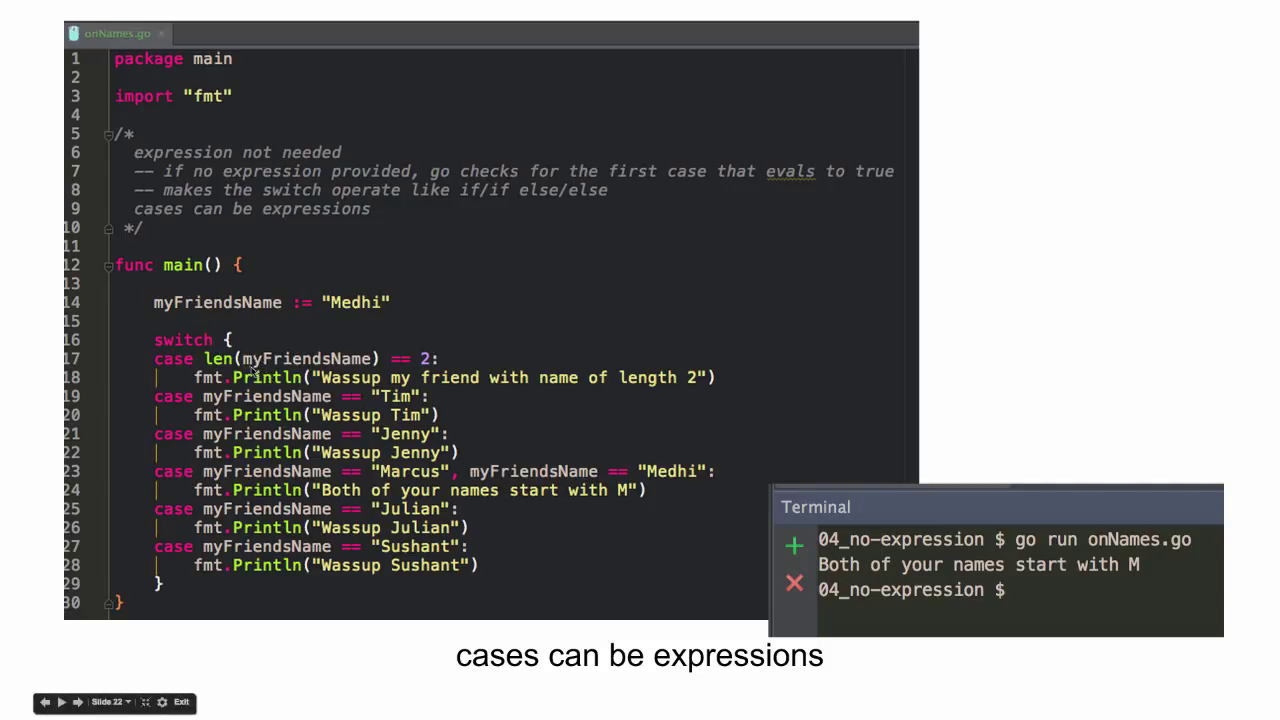
{"action": "mouse_move", "coordinate": [250, 377]}
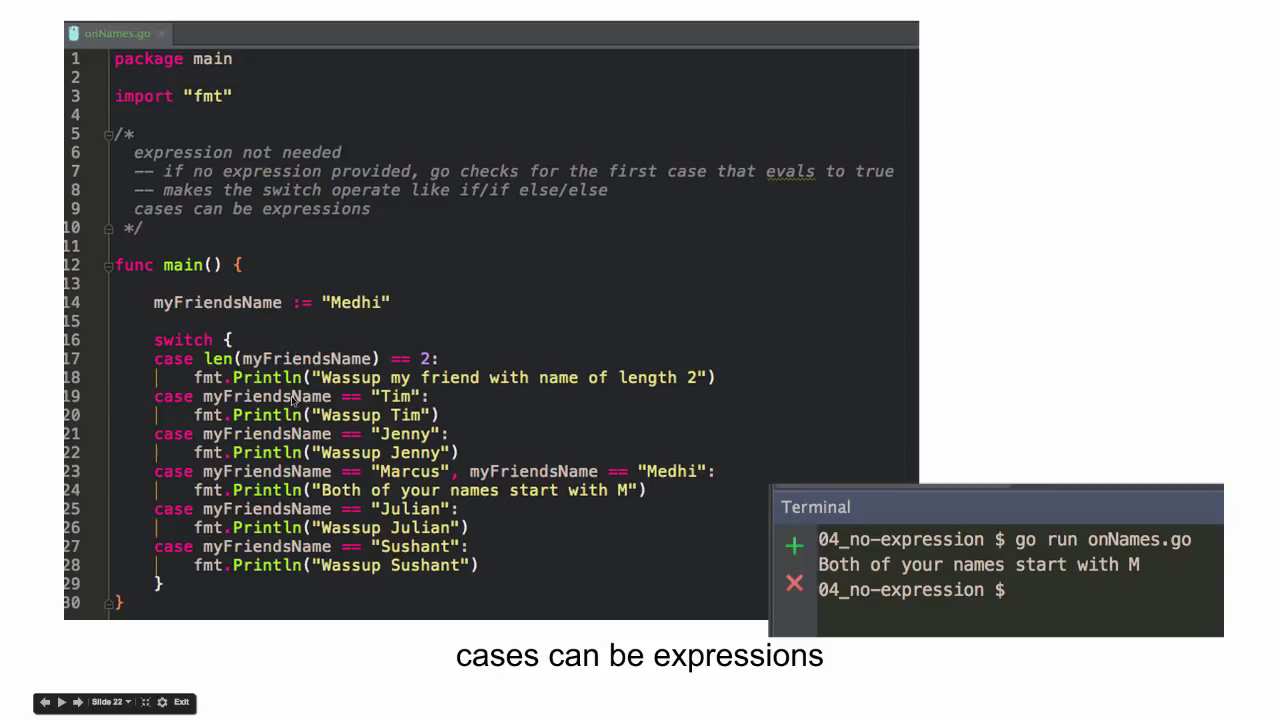
{"action": "mouse_move", "coordinate": [405, 440]}
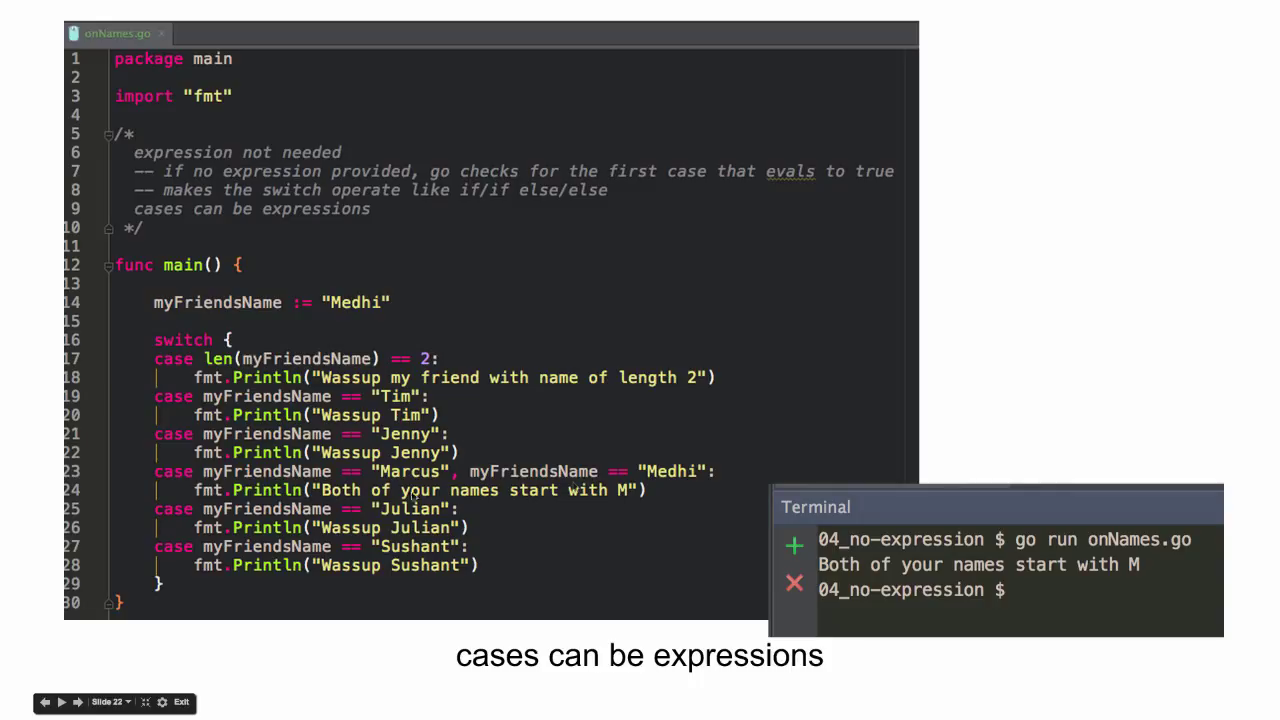
{"action": "mouse_move", "coordinate": [531, 501]}
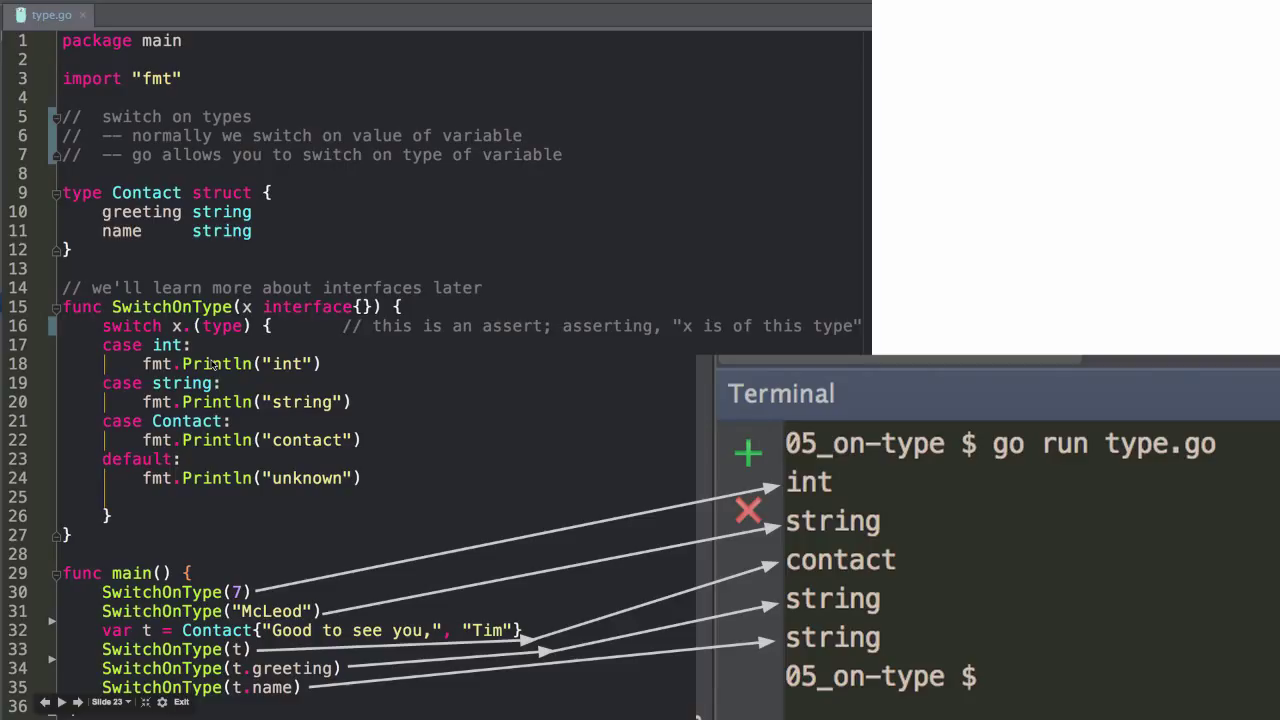
{"action": "mouse_move", "coordinate": [210, 365]}
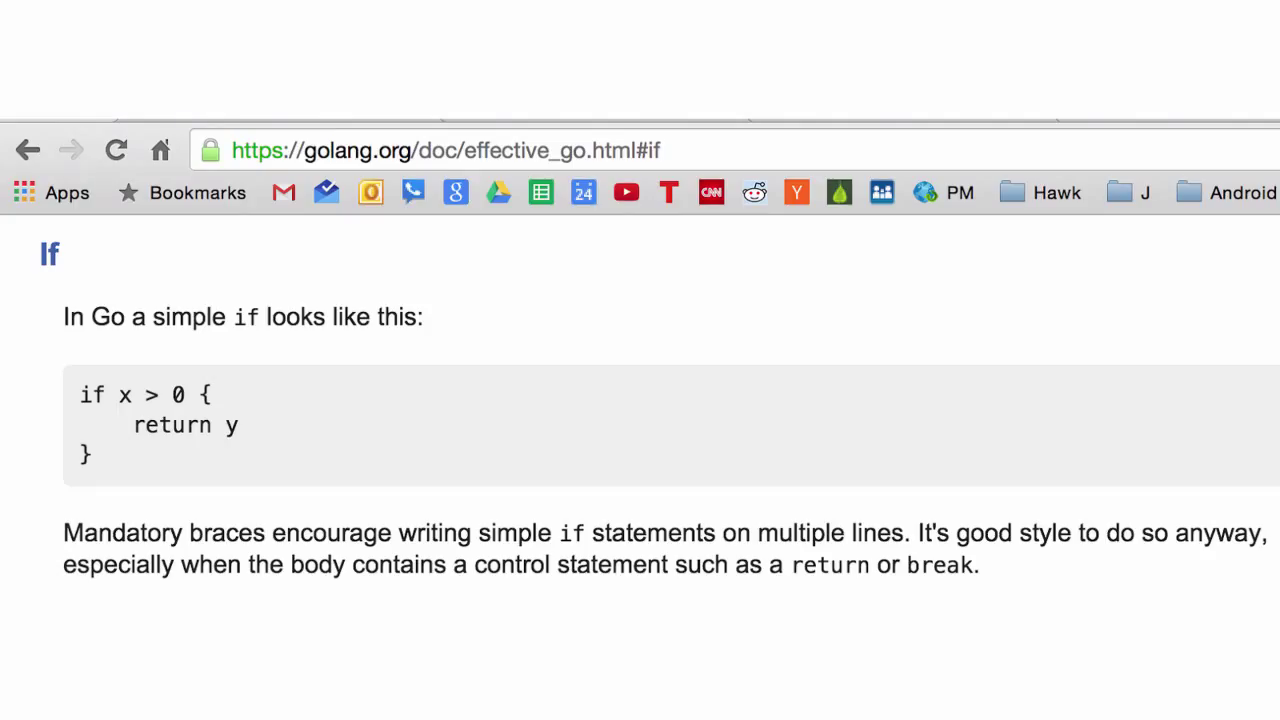
Step: Advance to the Effective Go slide on omitting the unnecessary else after return
{"action": "scroll", "scroll_direction": "down", "scroll_amount": 3}
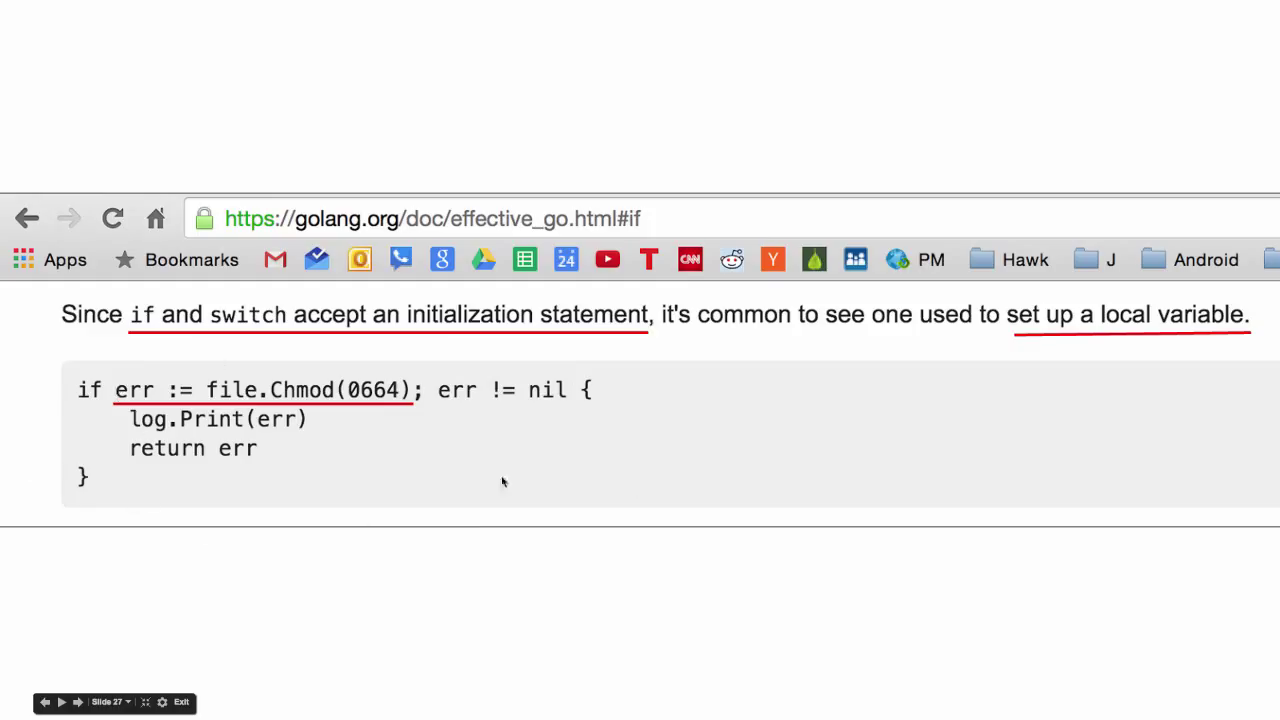
{"action": "mouse_move", "coordinate": [137, 483]}
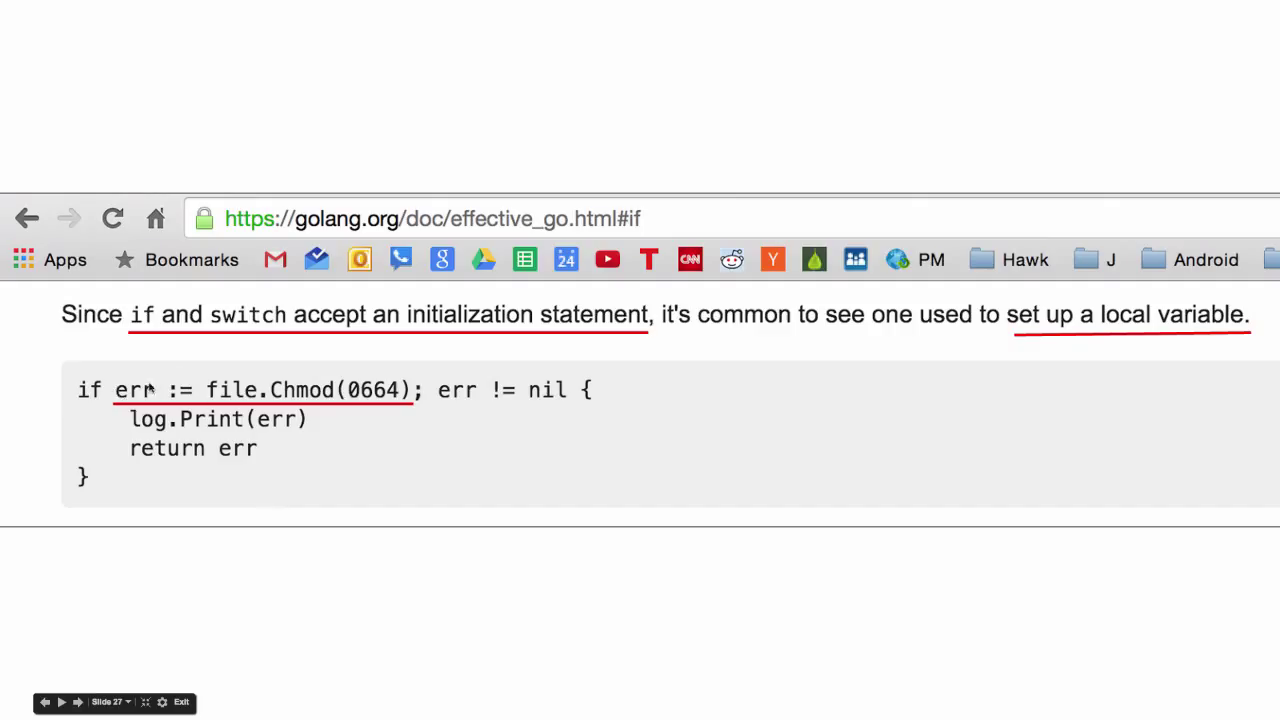
{"action": "mouse_move", "coordinate": [290, 380]}
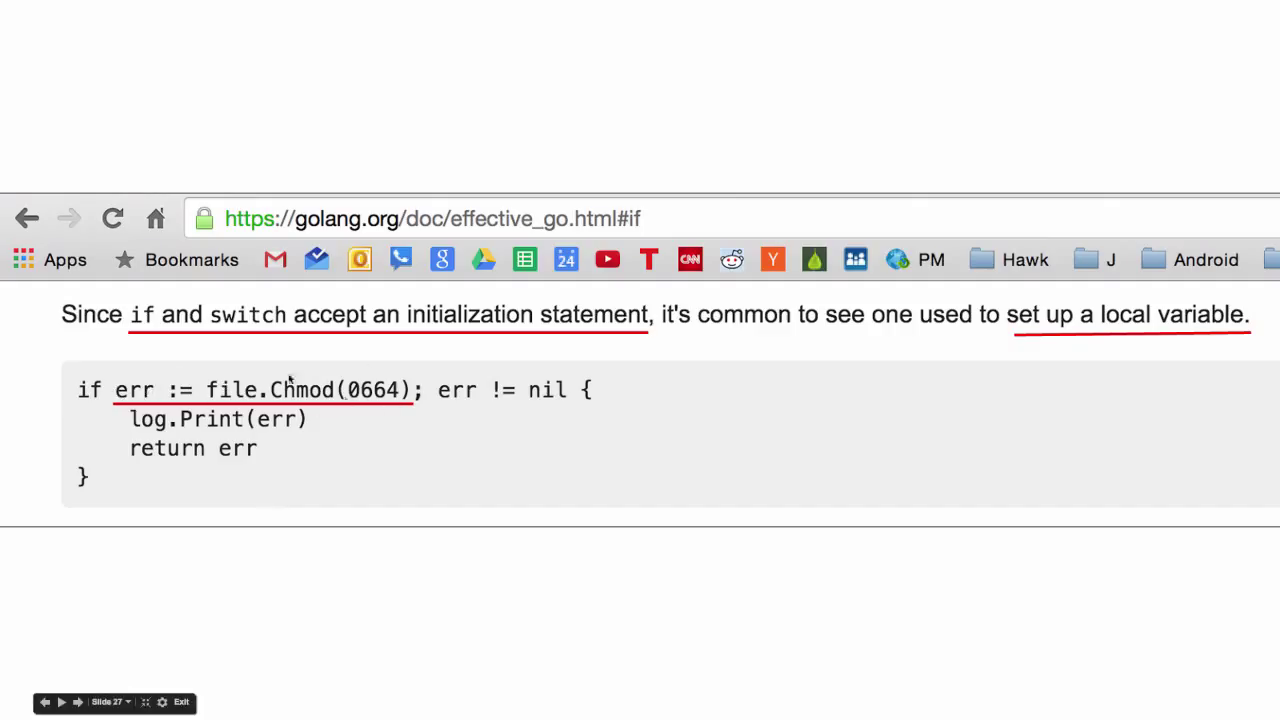
{"action": "mouse_move", "coordinate": [550, 400]}
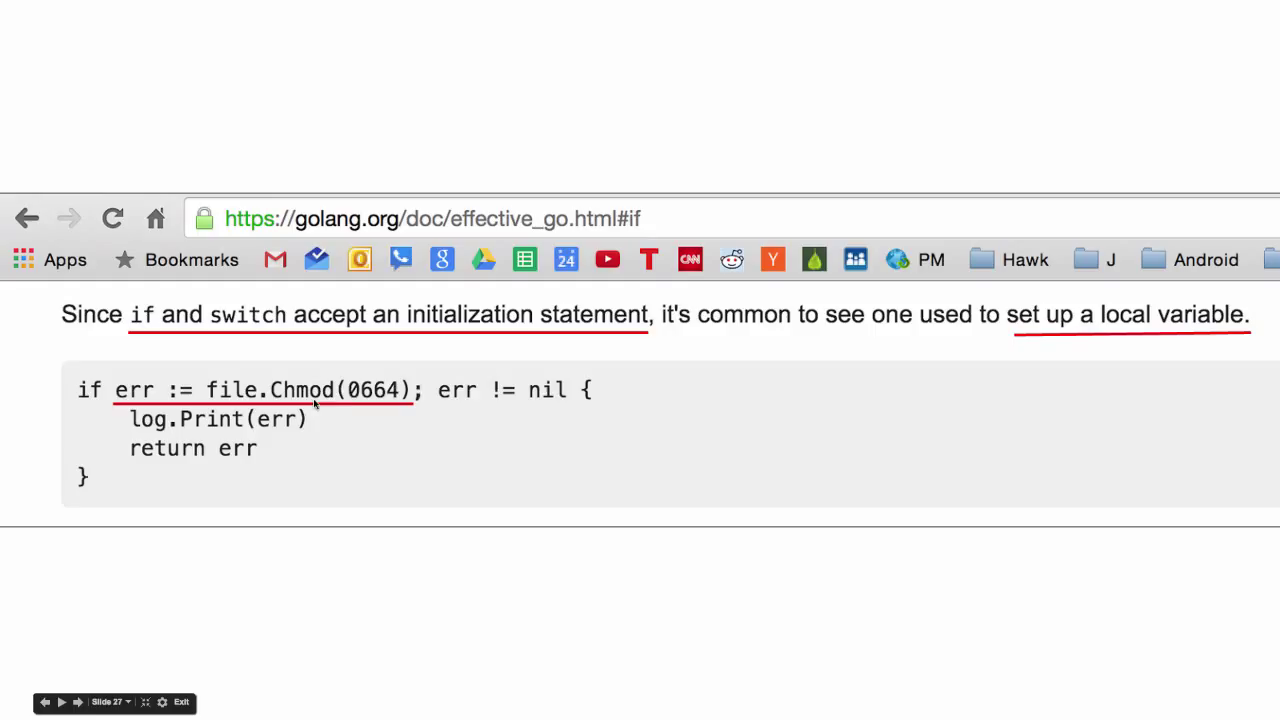
{"action": "mouse_move", "coordinate": [250, 390]}
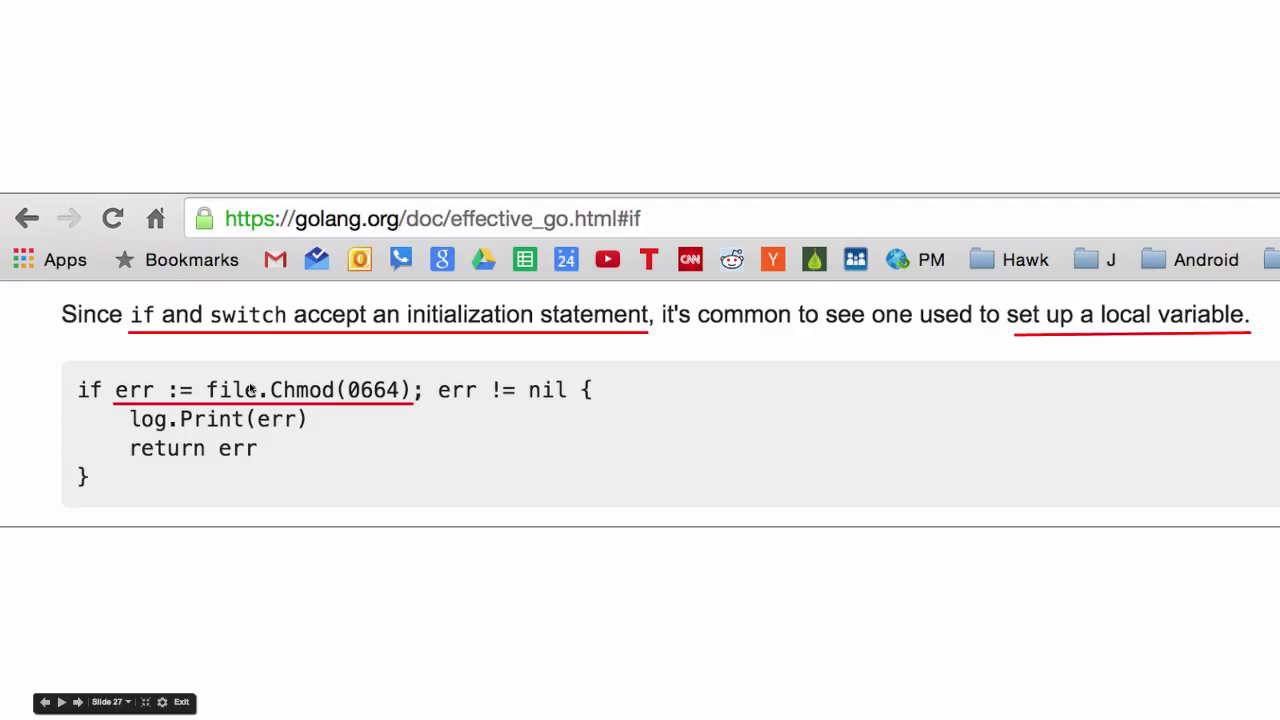
{"action": "left_click", "coordinate": [77, 701]}
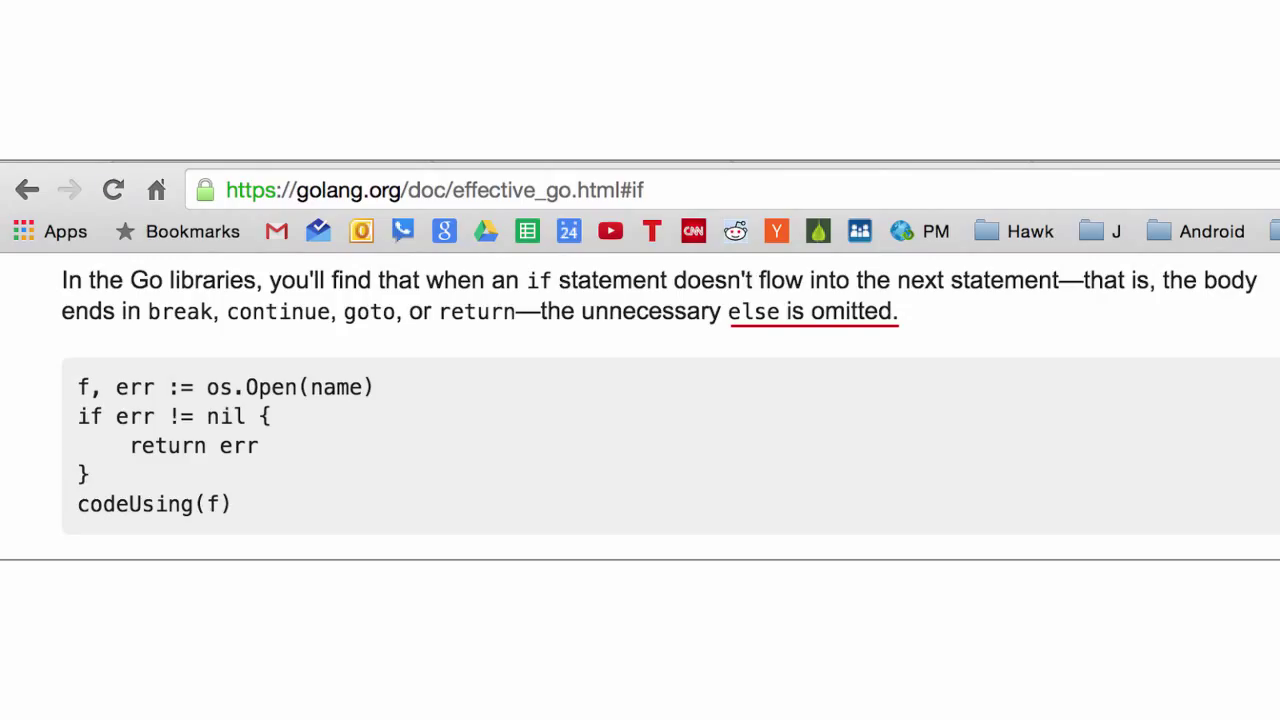
Step: Advance past the err-assigned-twice slide to the successive error conditions slide
{"action": "scroll", "scroll_direction": "down", "scroll_amount": 3}
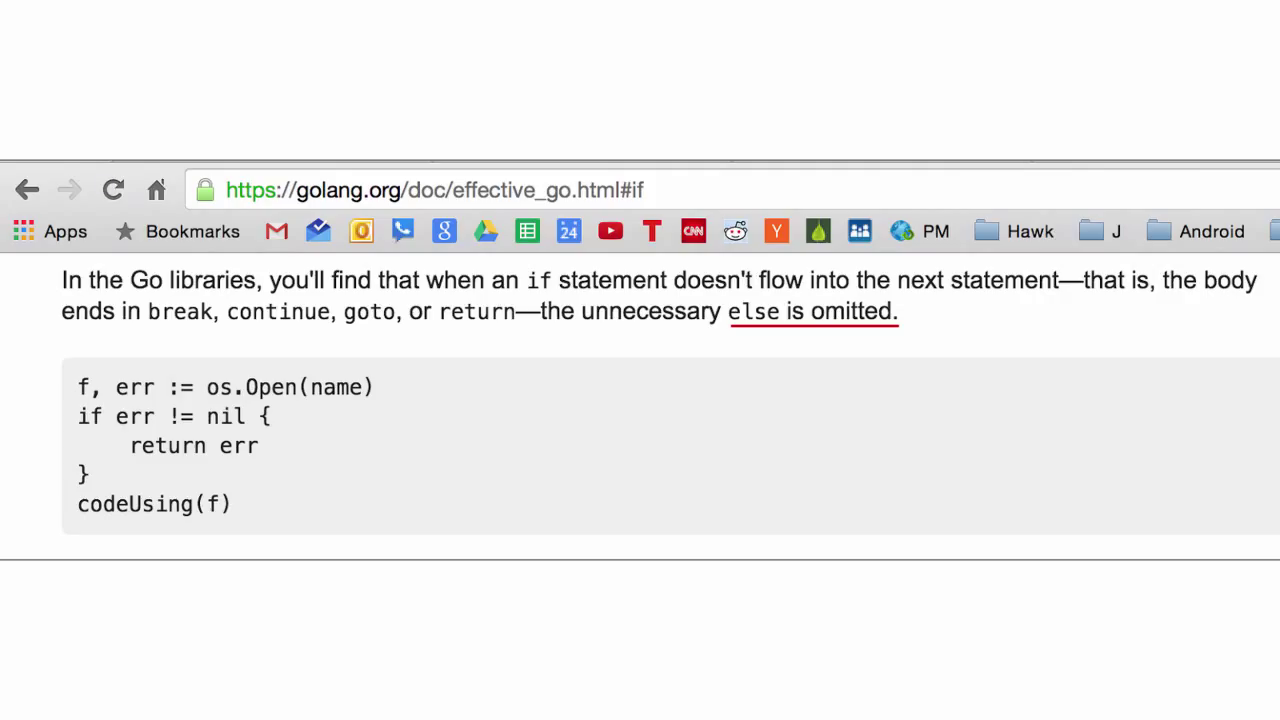
{"action": "scroll", "scroll_direction": "down", "scroll_amount": 3}
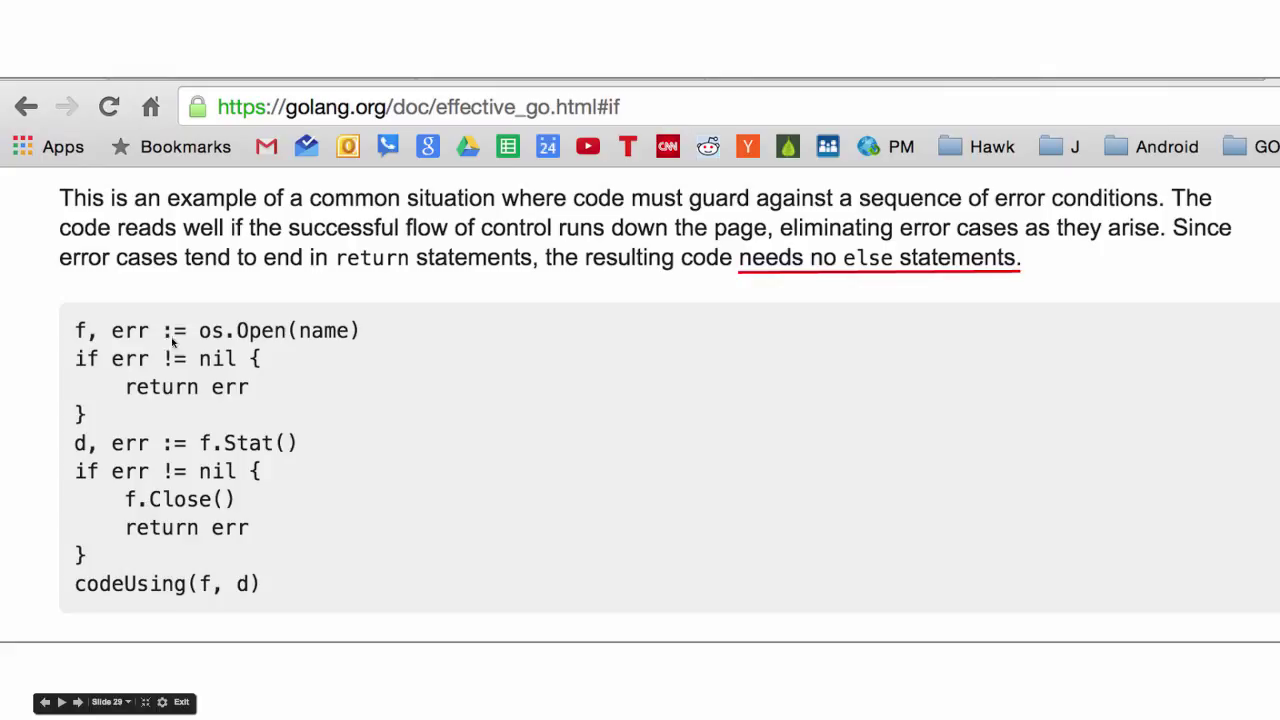
{"action": "mouse_move", "coordinate": [162, 453]}
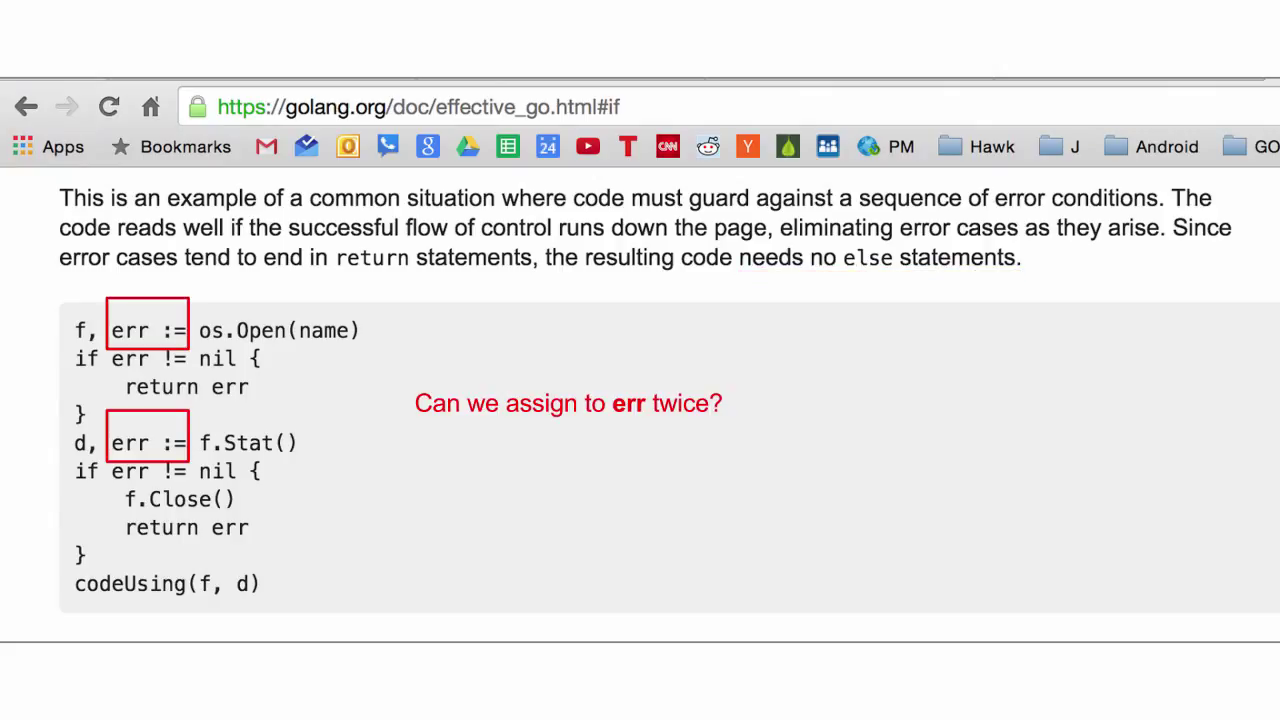
Step: Advance to the Redeclaration and reassignment slide, then return to the editor on the Review Questions slide
{"action": "scroll", "scroll_direction": "down", "scroll_amount": 3}
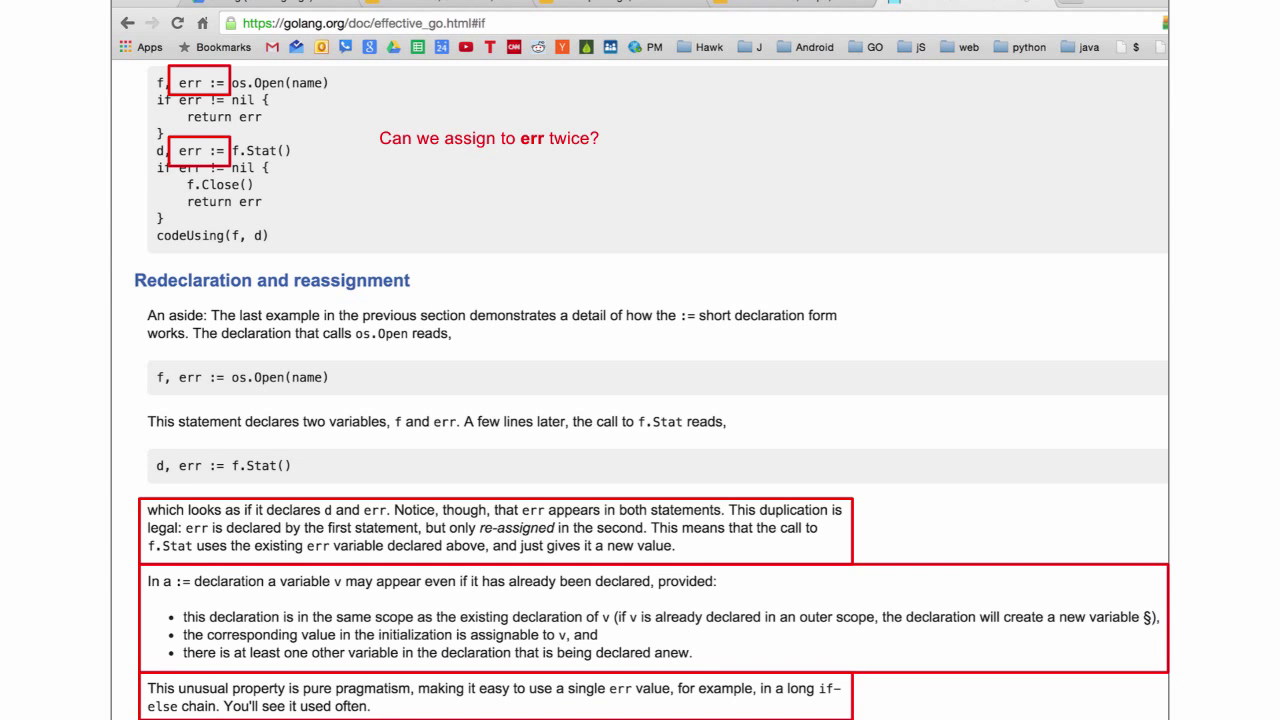
{"action": "mouse_move", "coordinate": [212, 446]}
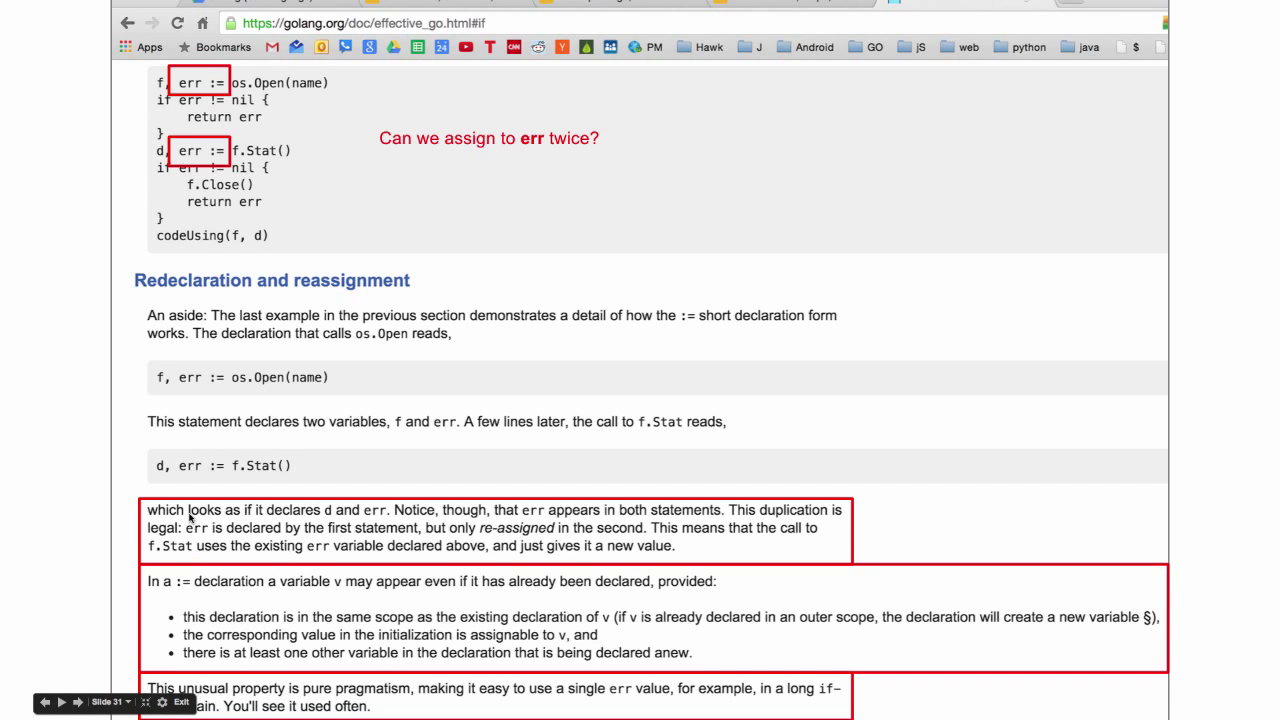
{"action": "mouse_move", "coordinate": [475, 515]}
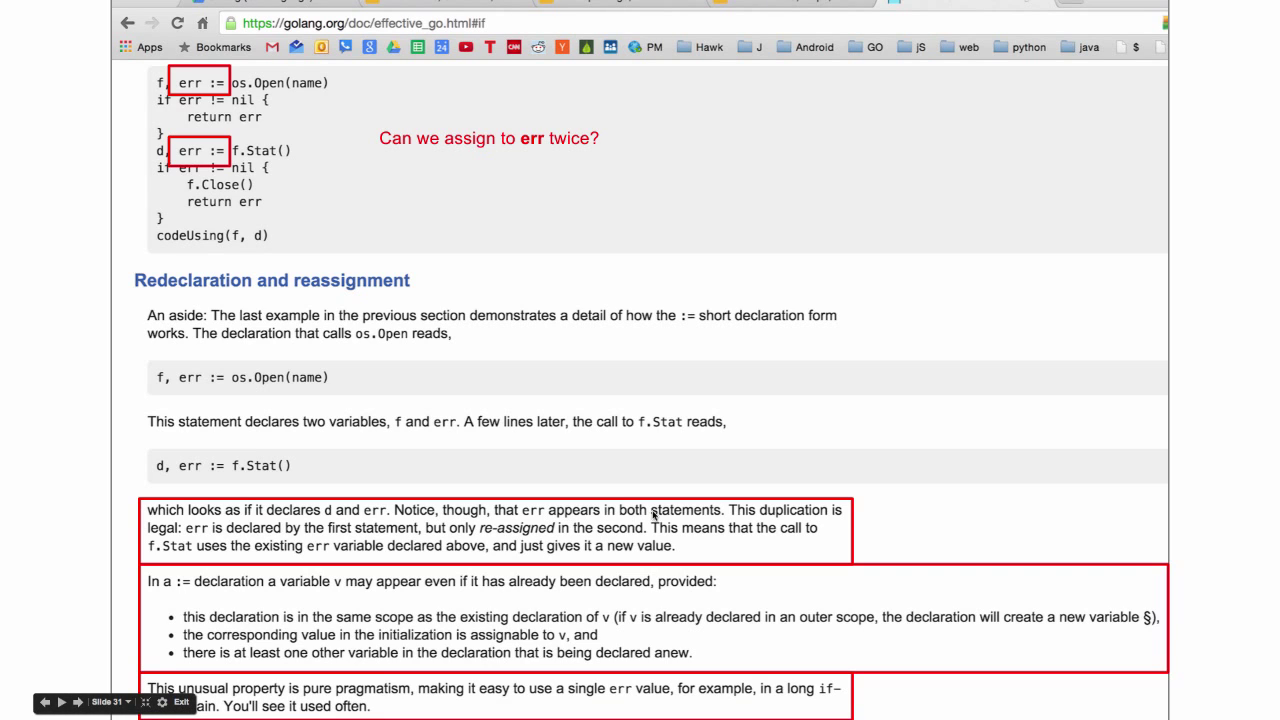
{"action": "mouse_move", "coordinate": [300, 533]}
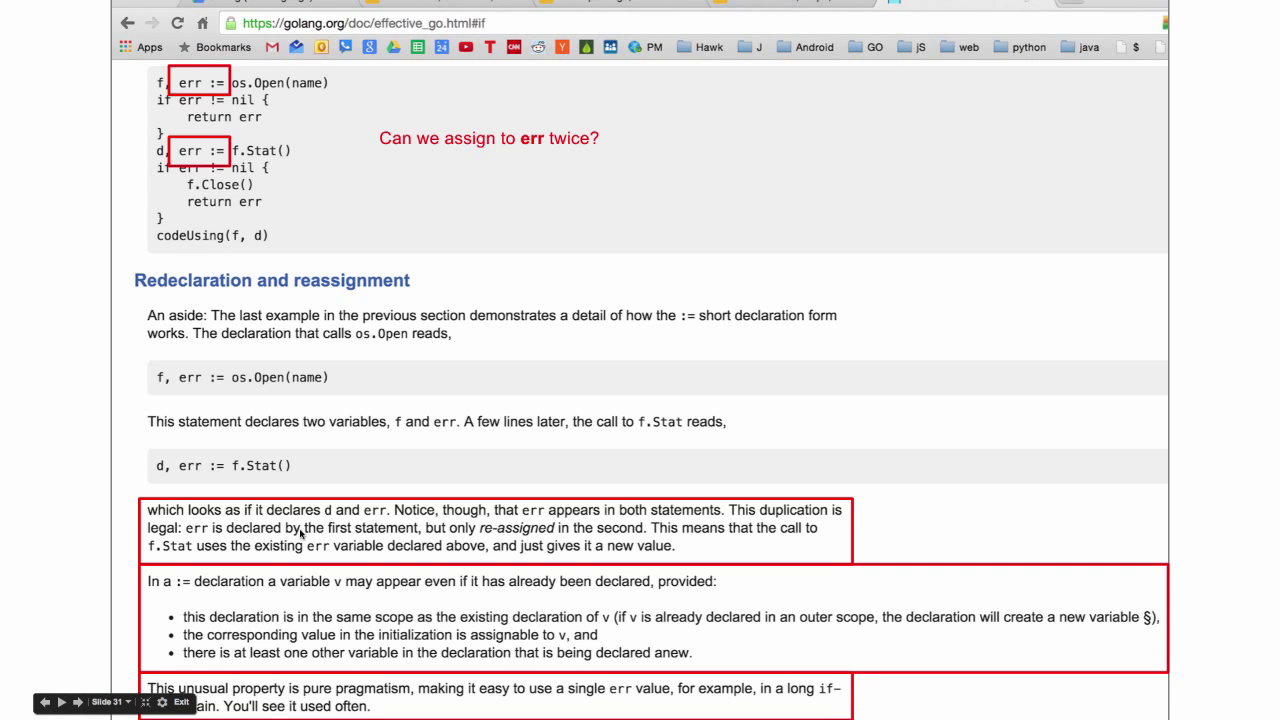
{"action": "mouse_move", "coordinate": [663, 537]}
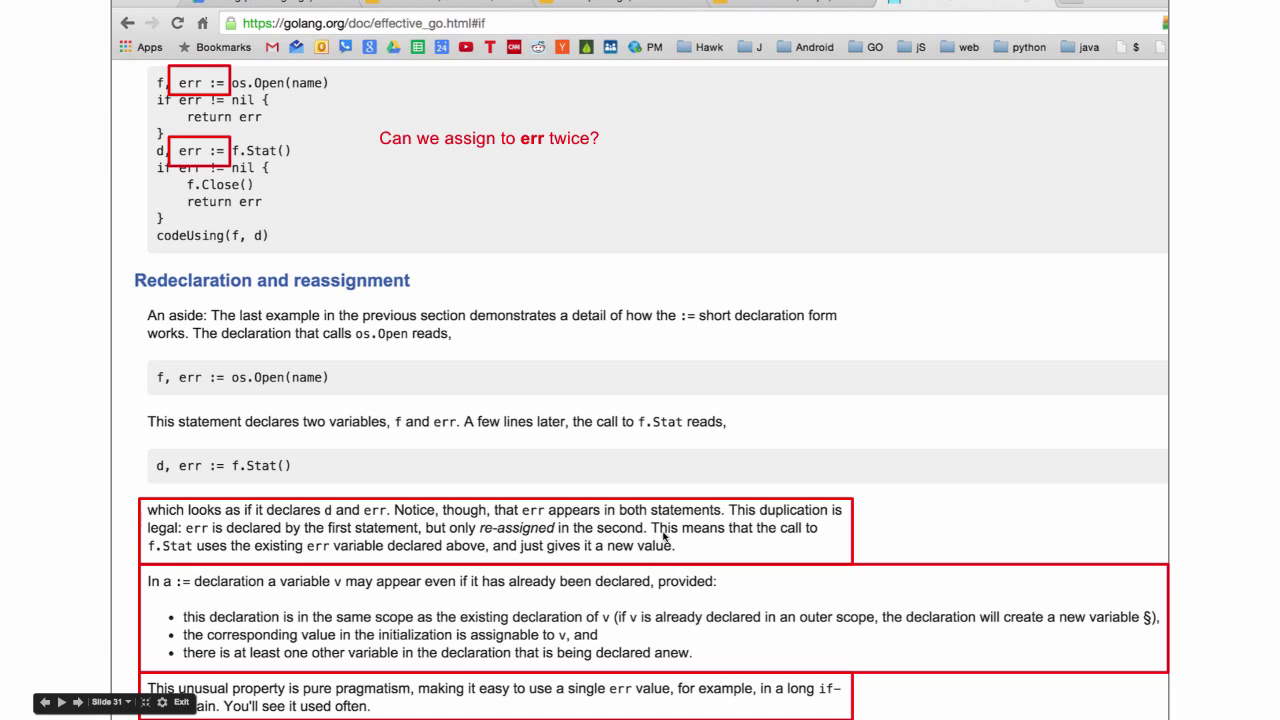
{"action": "mouse_move", "coordinate": [238, 555]}
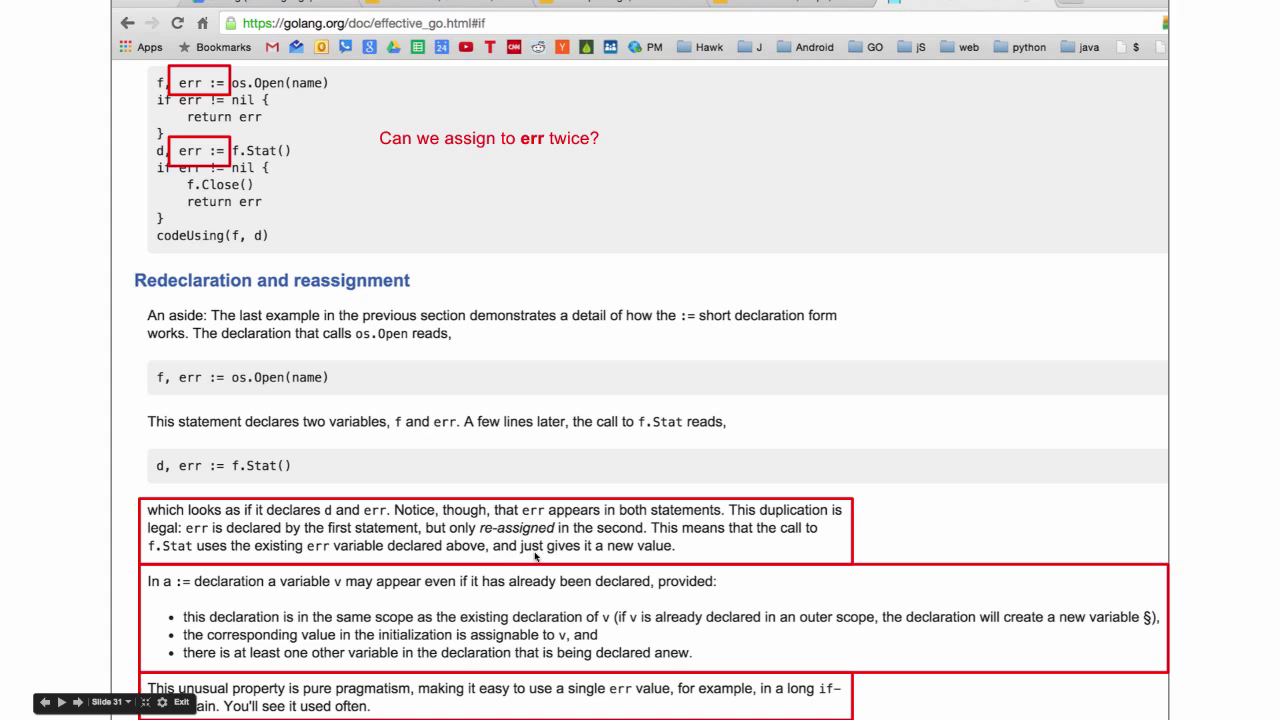
{"action": "mouse_move", "coordinate": [665, 553]}
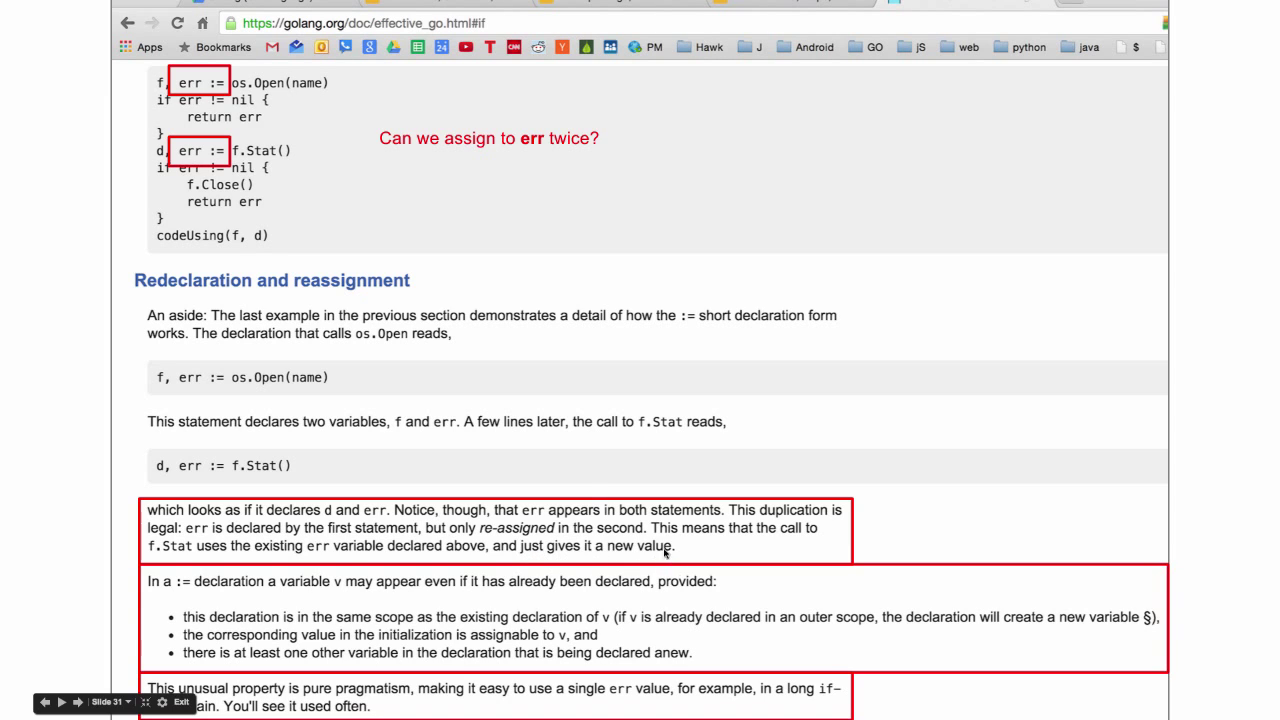
{"action": "mouse_move", "coordinate": [167, 598]}
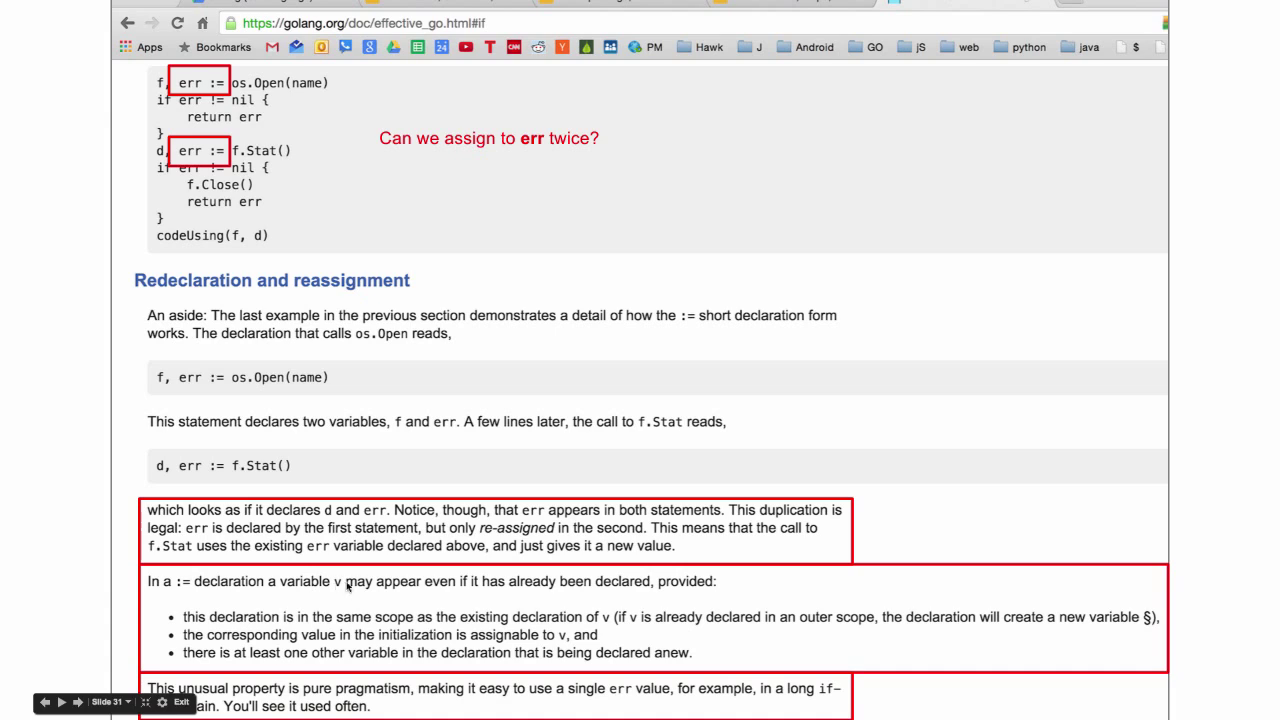
{"action": "mouse_move", "coordinate": [556, 606]}
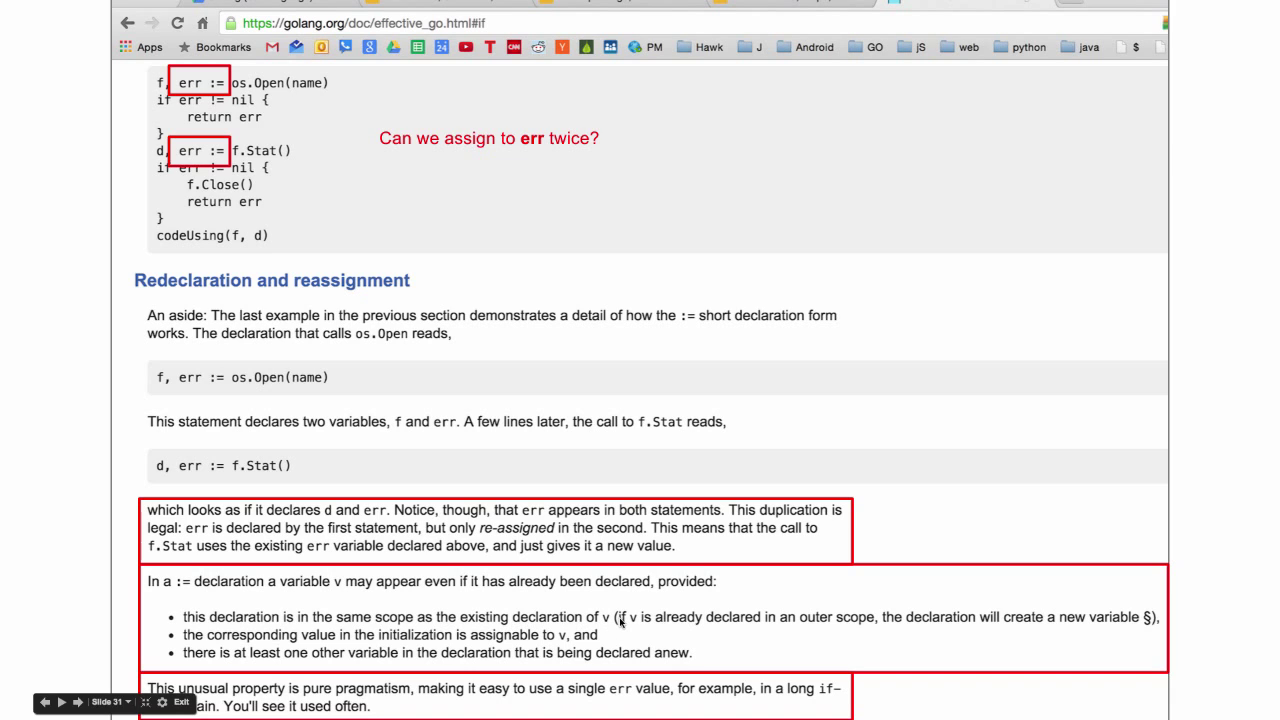
{"action": "mouse_move", "coordinate": [233, 633]}
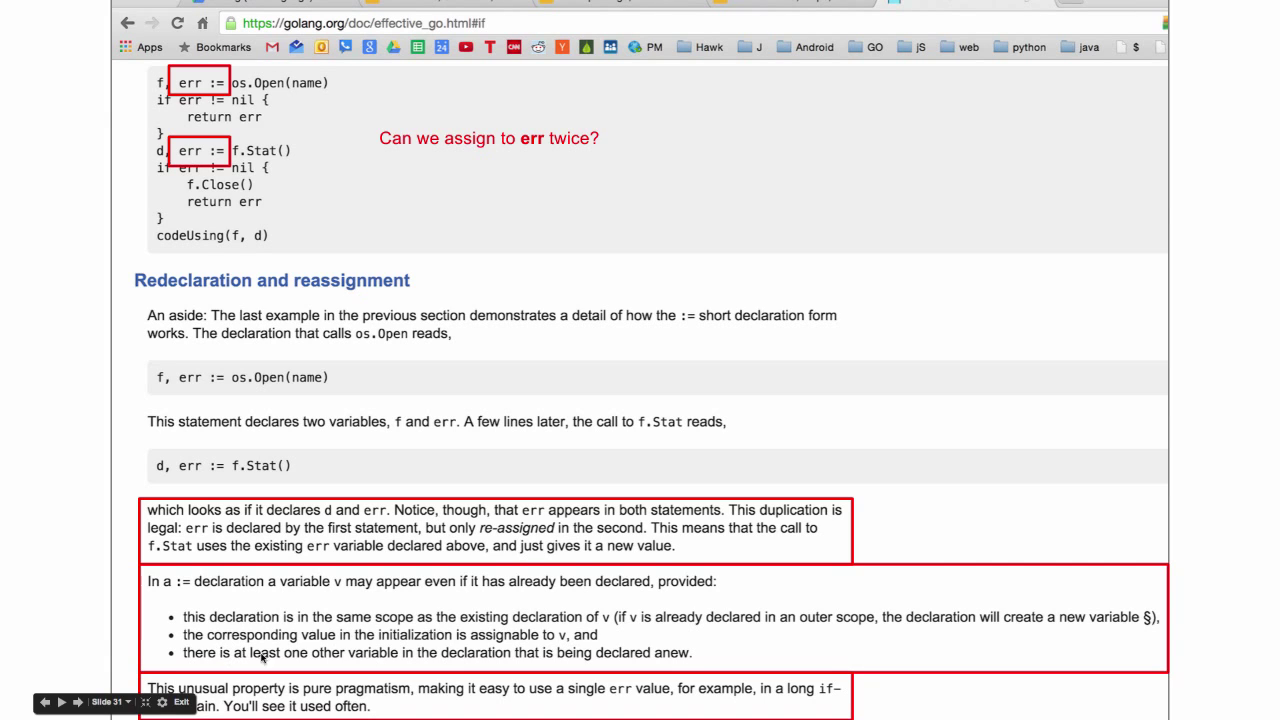
{"action": "mouse_move", "coordinate": [595, 670]}
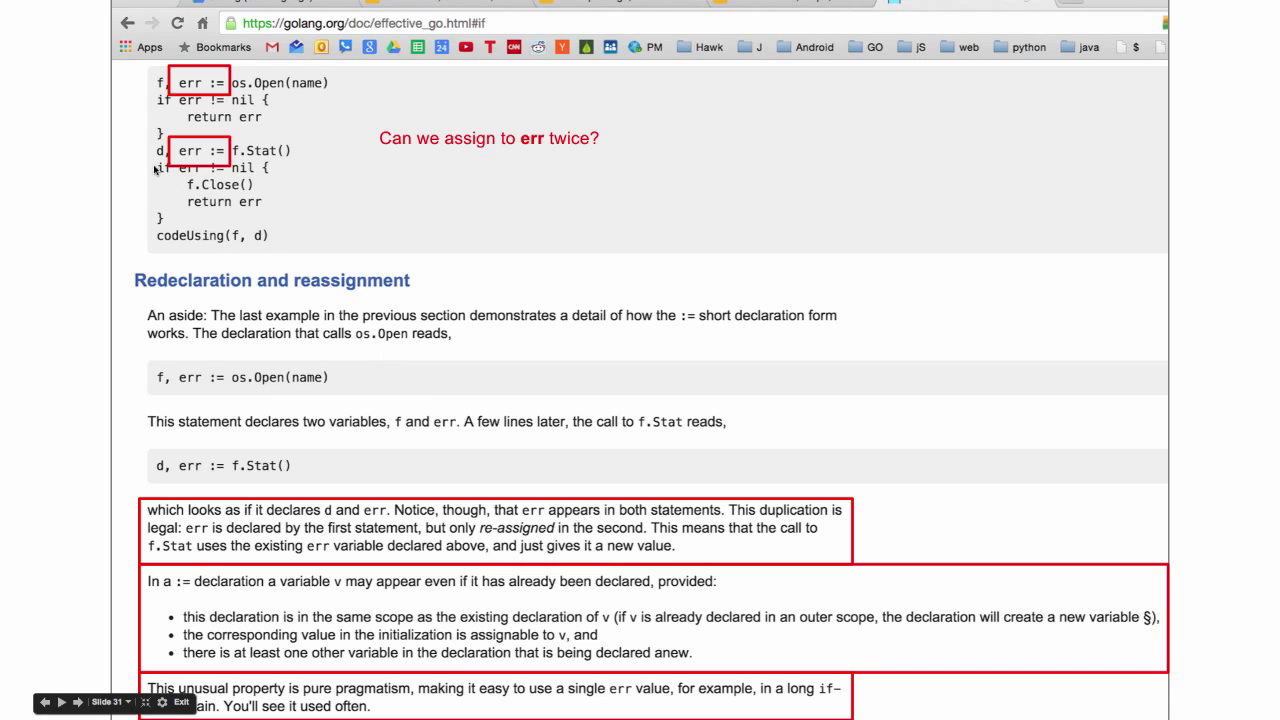
{"action": "mouse_move", "coordinate": [158, 155]}
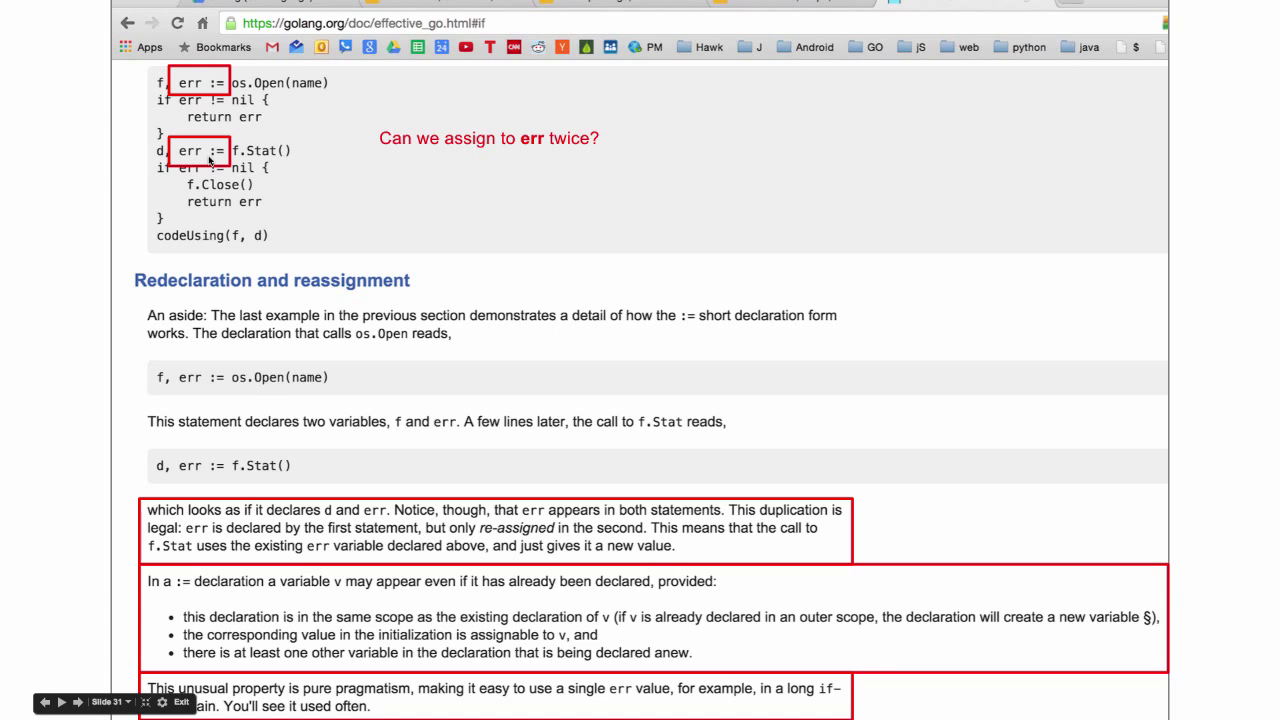
{"action": "mouse_move", "coordinate": [325, 365]}
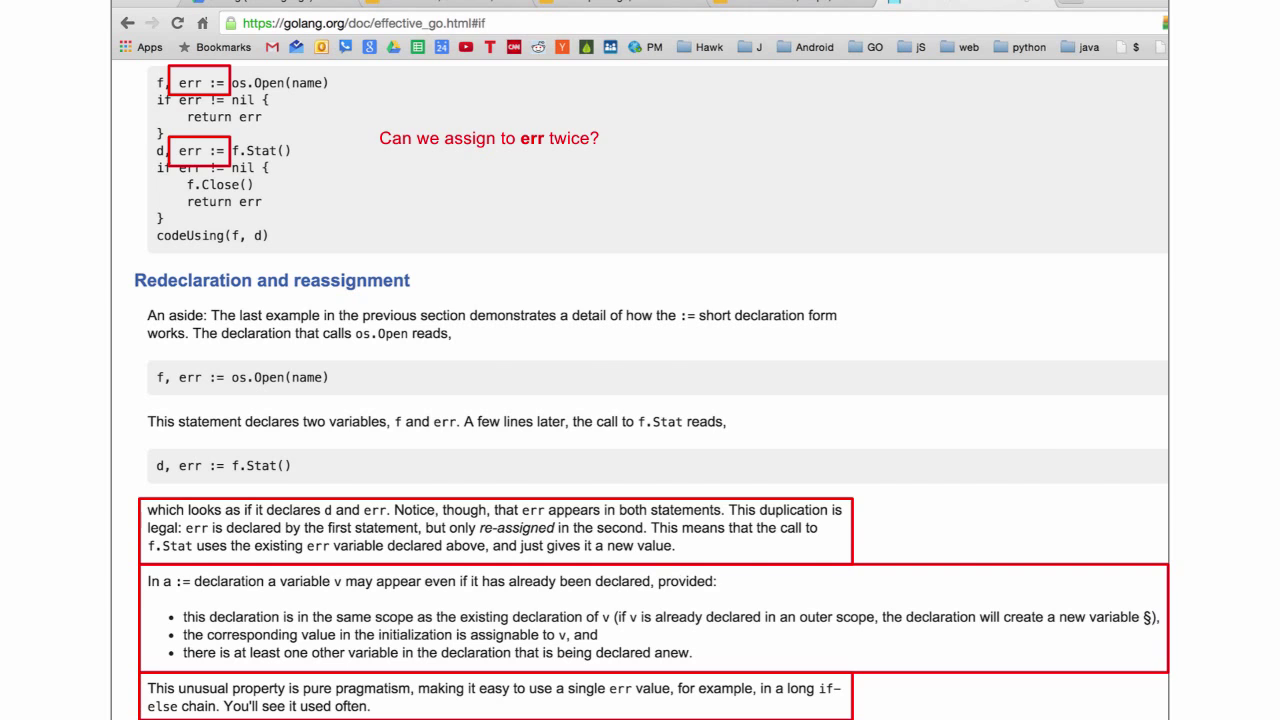
{"action": "left_click", "coordinate": [375, 31]}
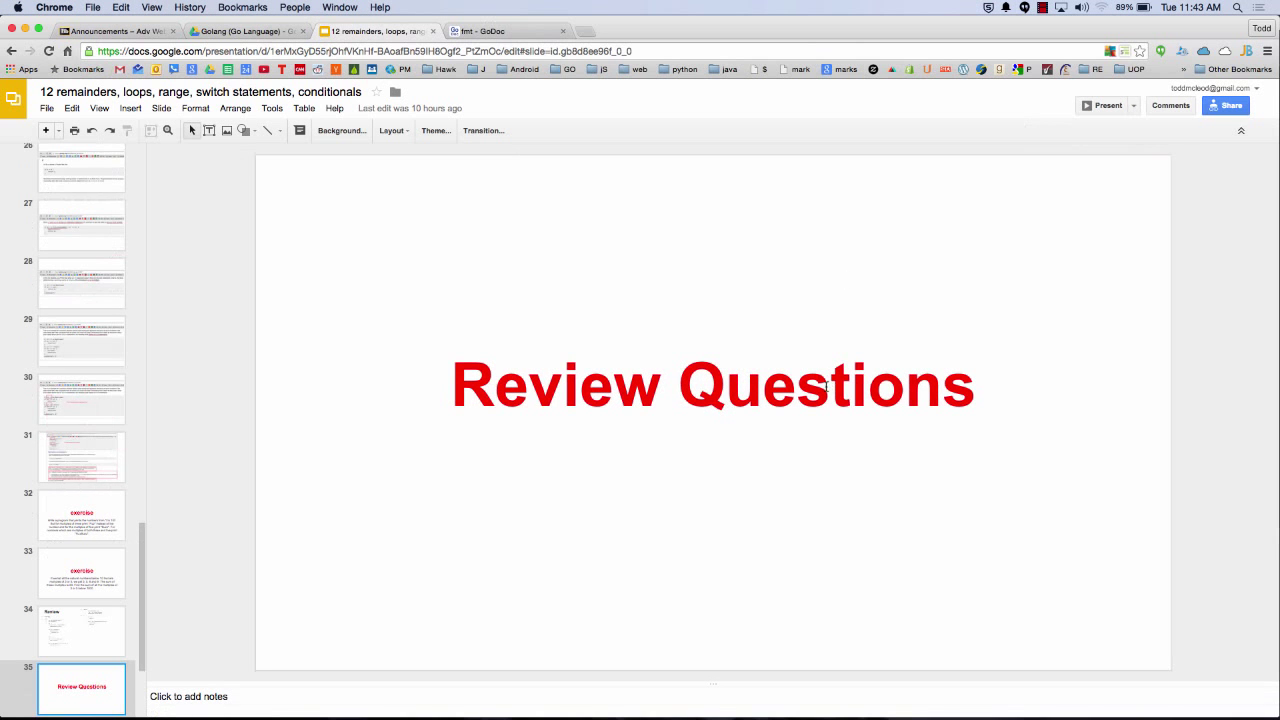